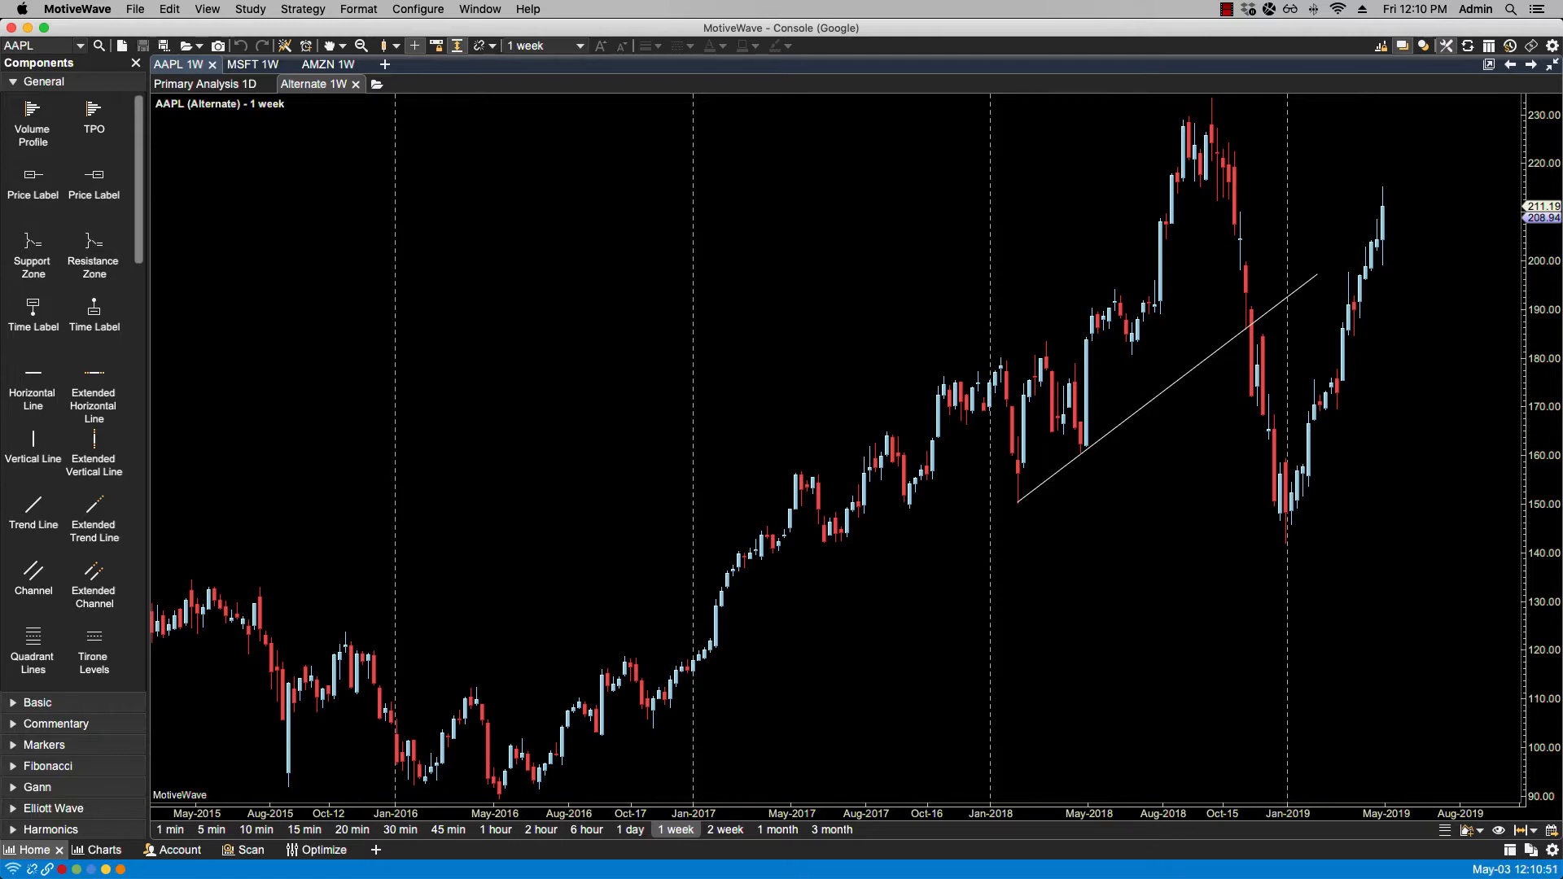
mouse_move(827, 527)
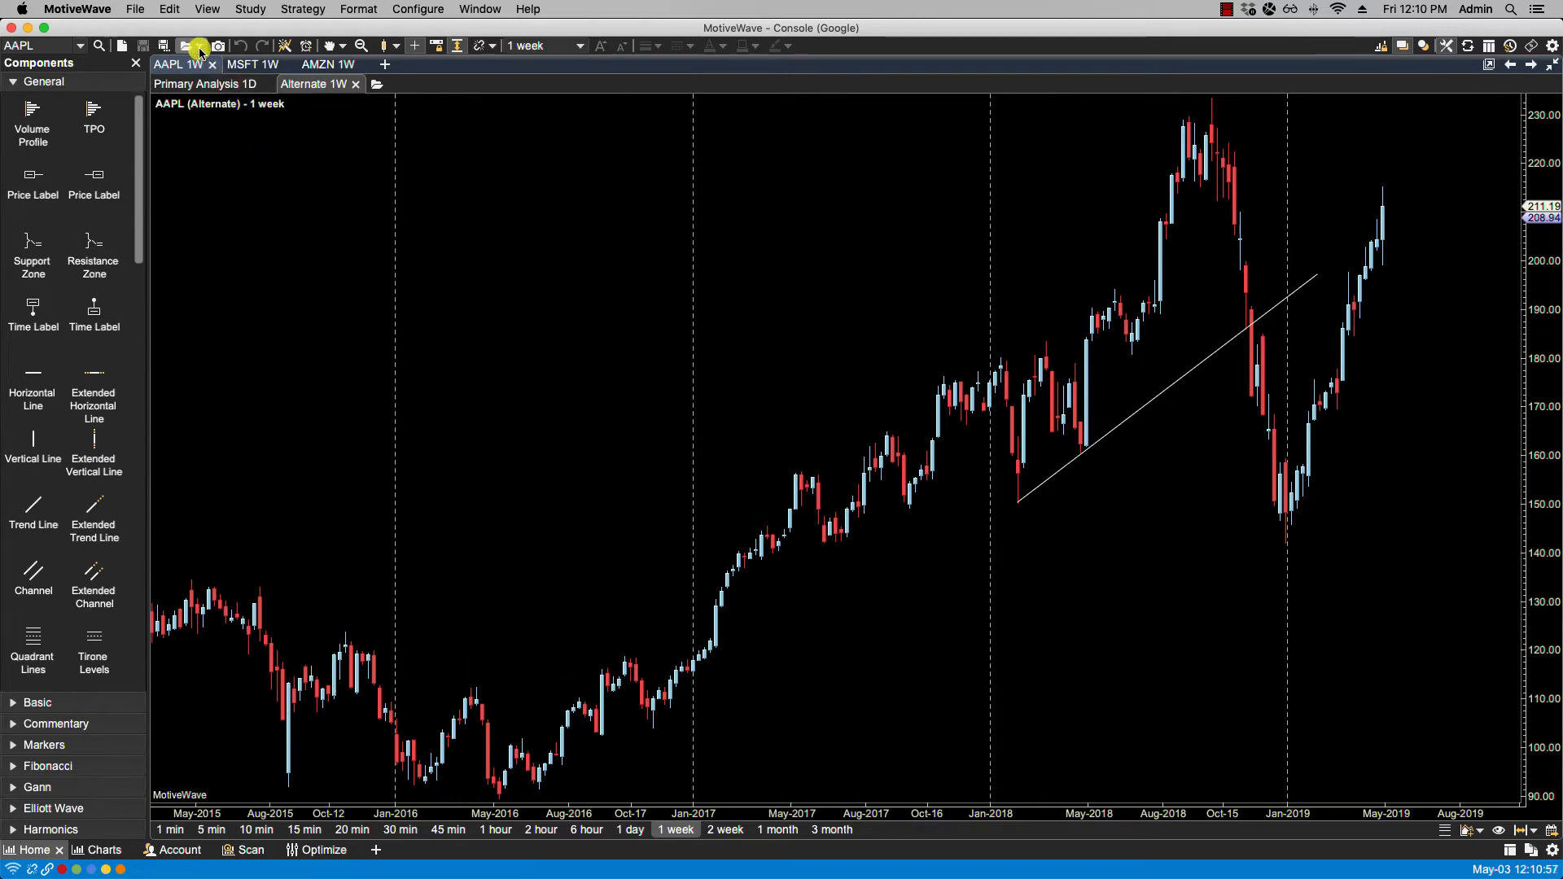
Review the AAPL chart's analyses in Manage Analyses, then reach the analysis commands under File > Chart.
click(184, 45)
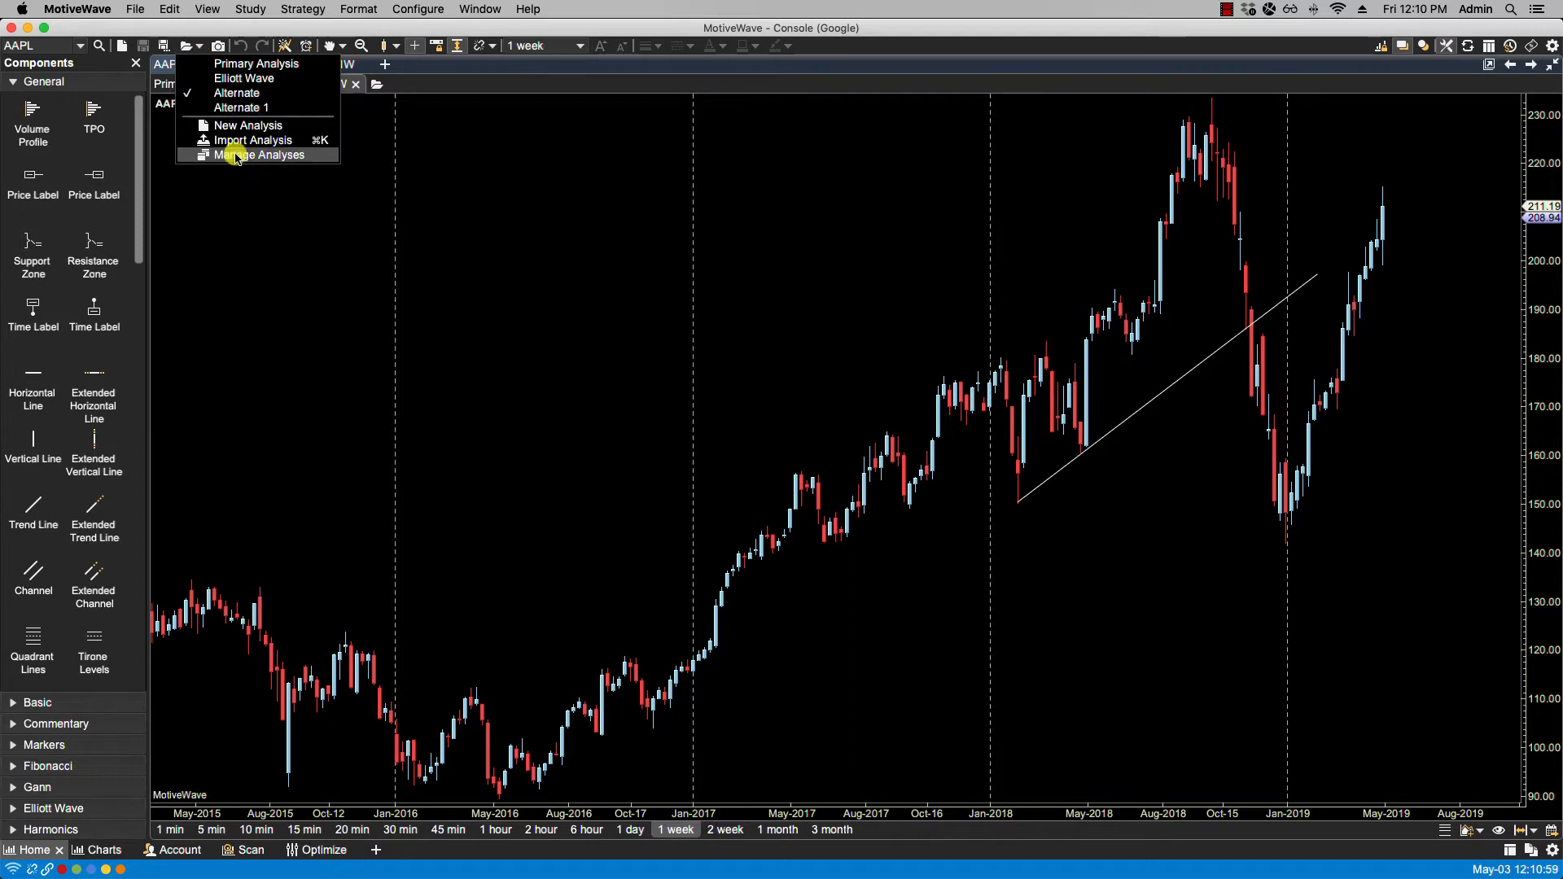
click(261, 155)
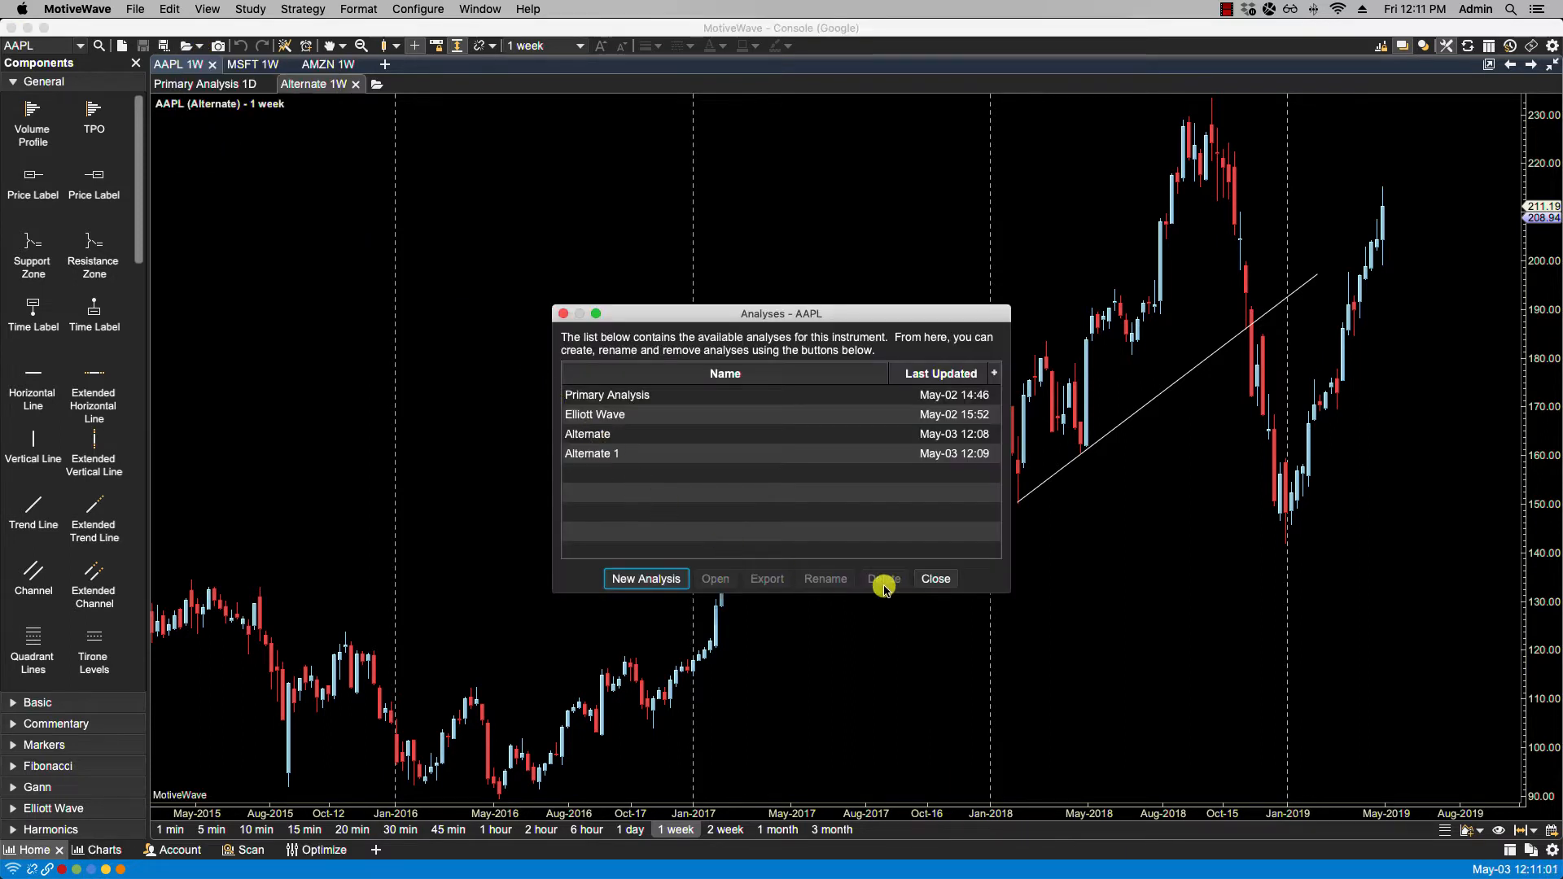
click(934, 578)
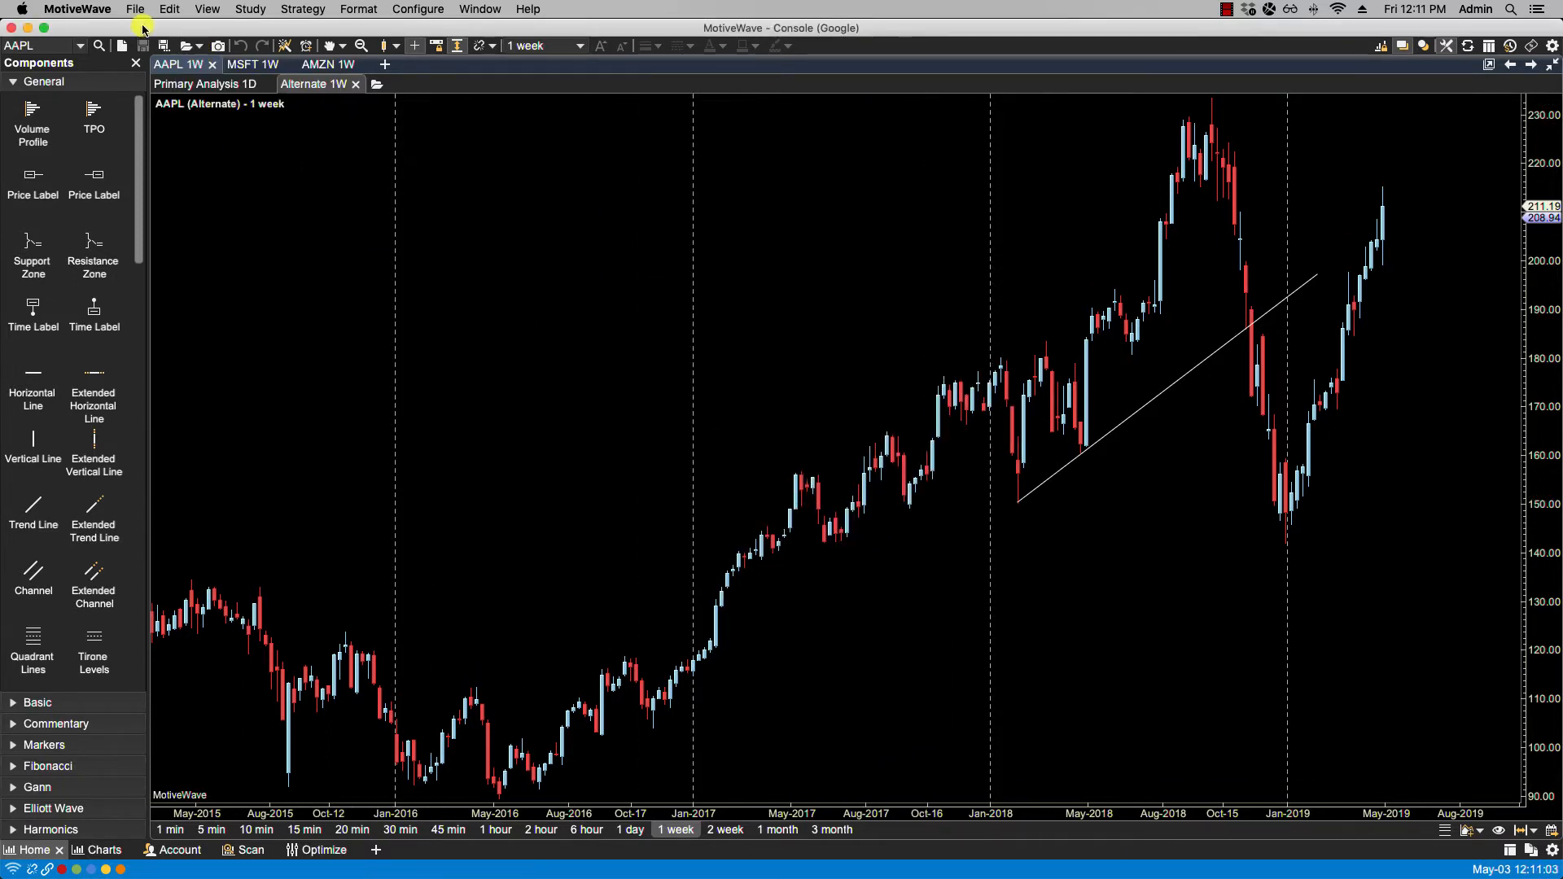
click(135, 10)
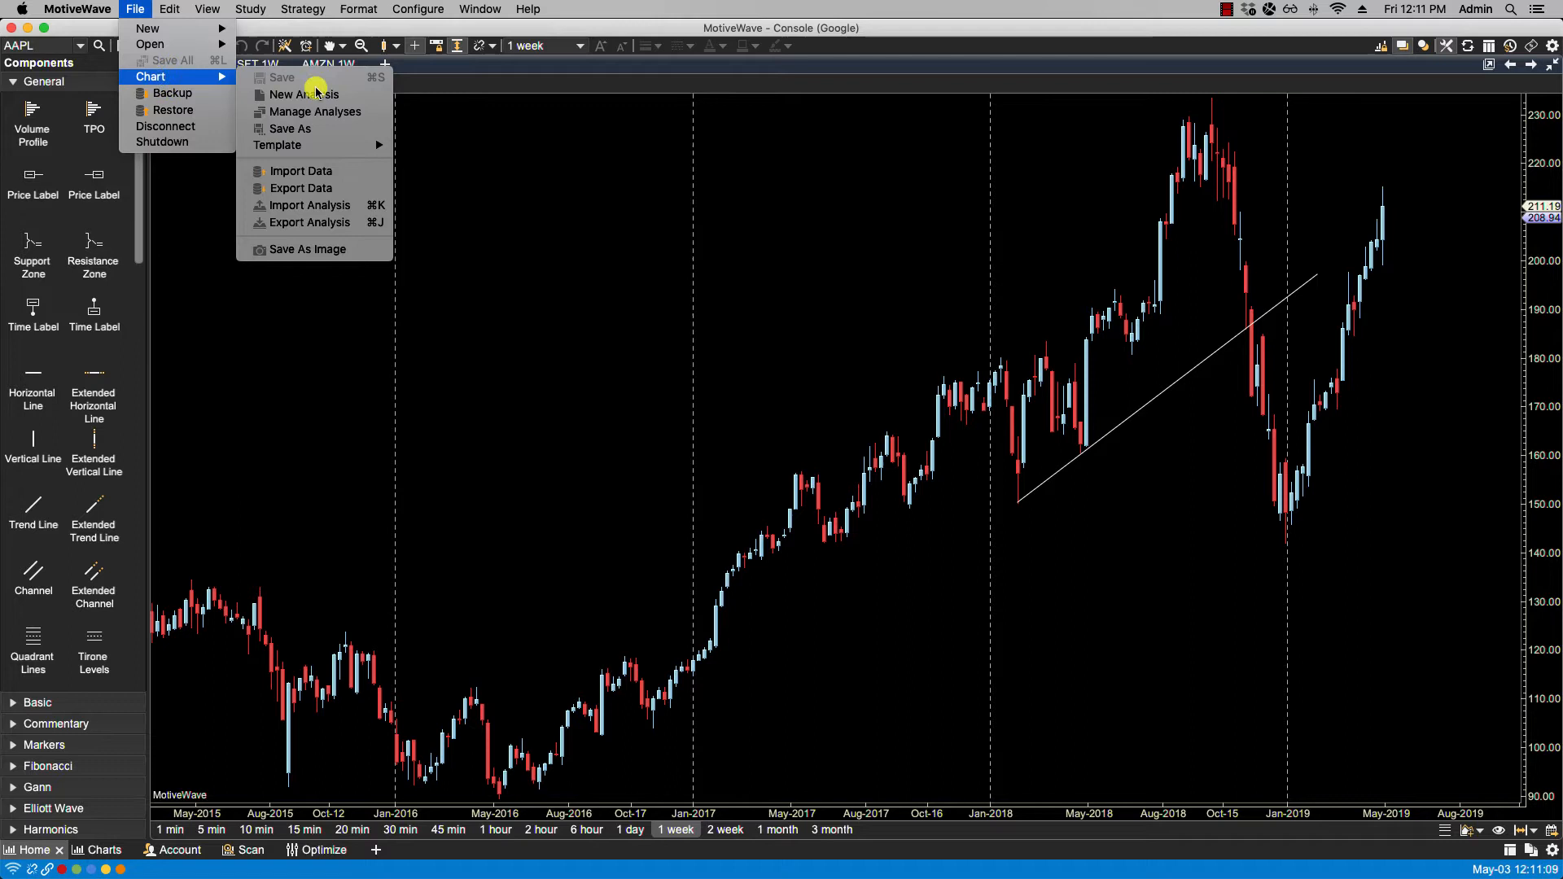
Add a new analysis named Alternate 2 based on Alternate, giving AAPL five analyses.
click(319, 110)
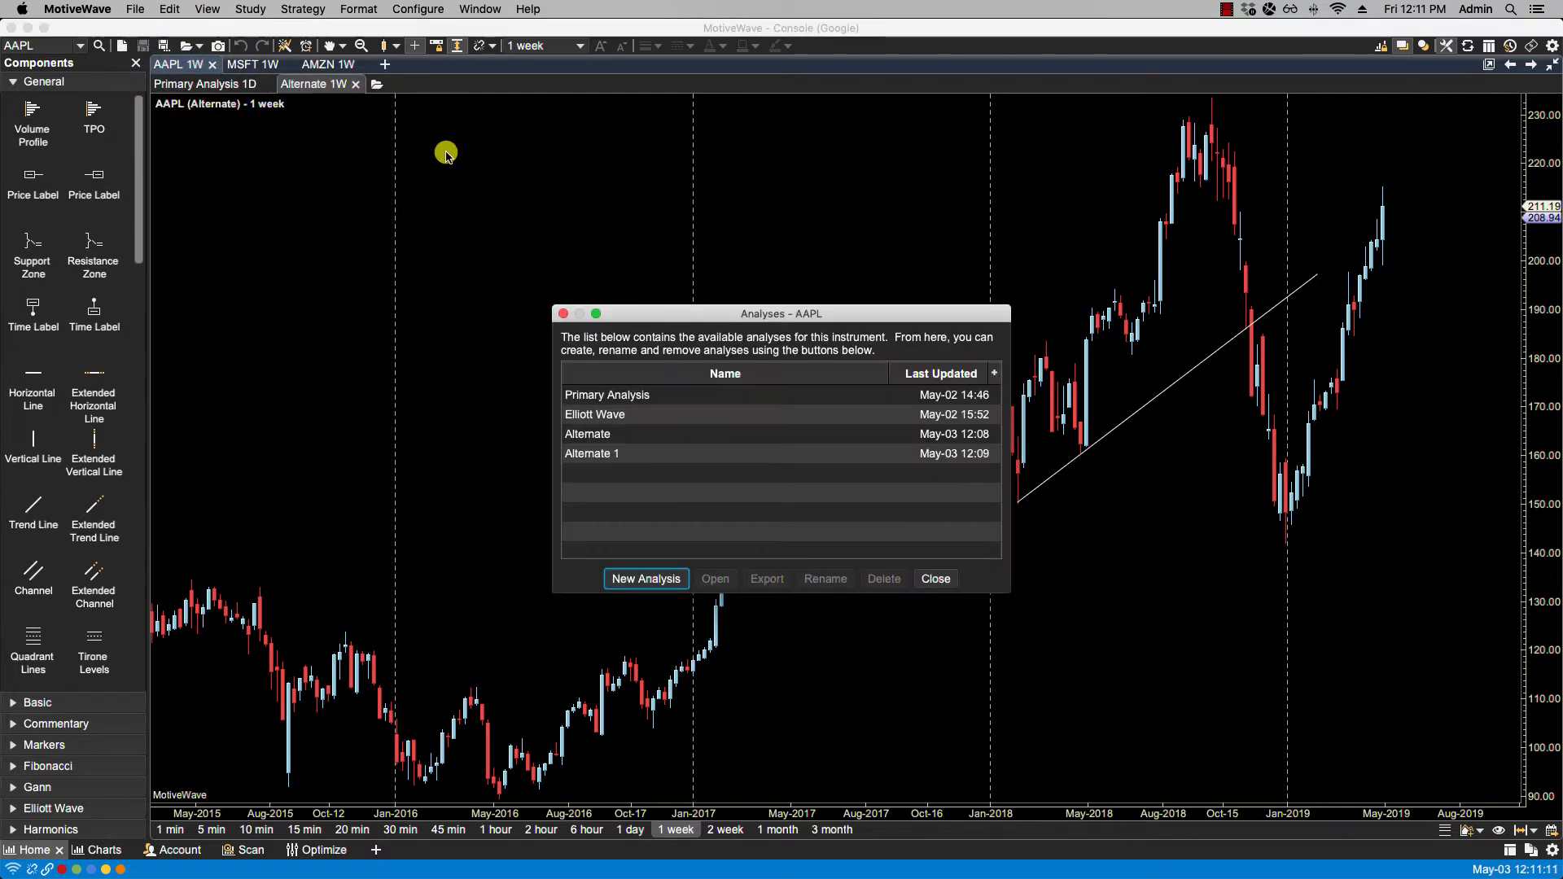
mouse_move(696, 477)
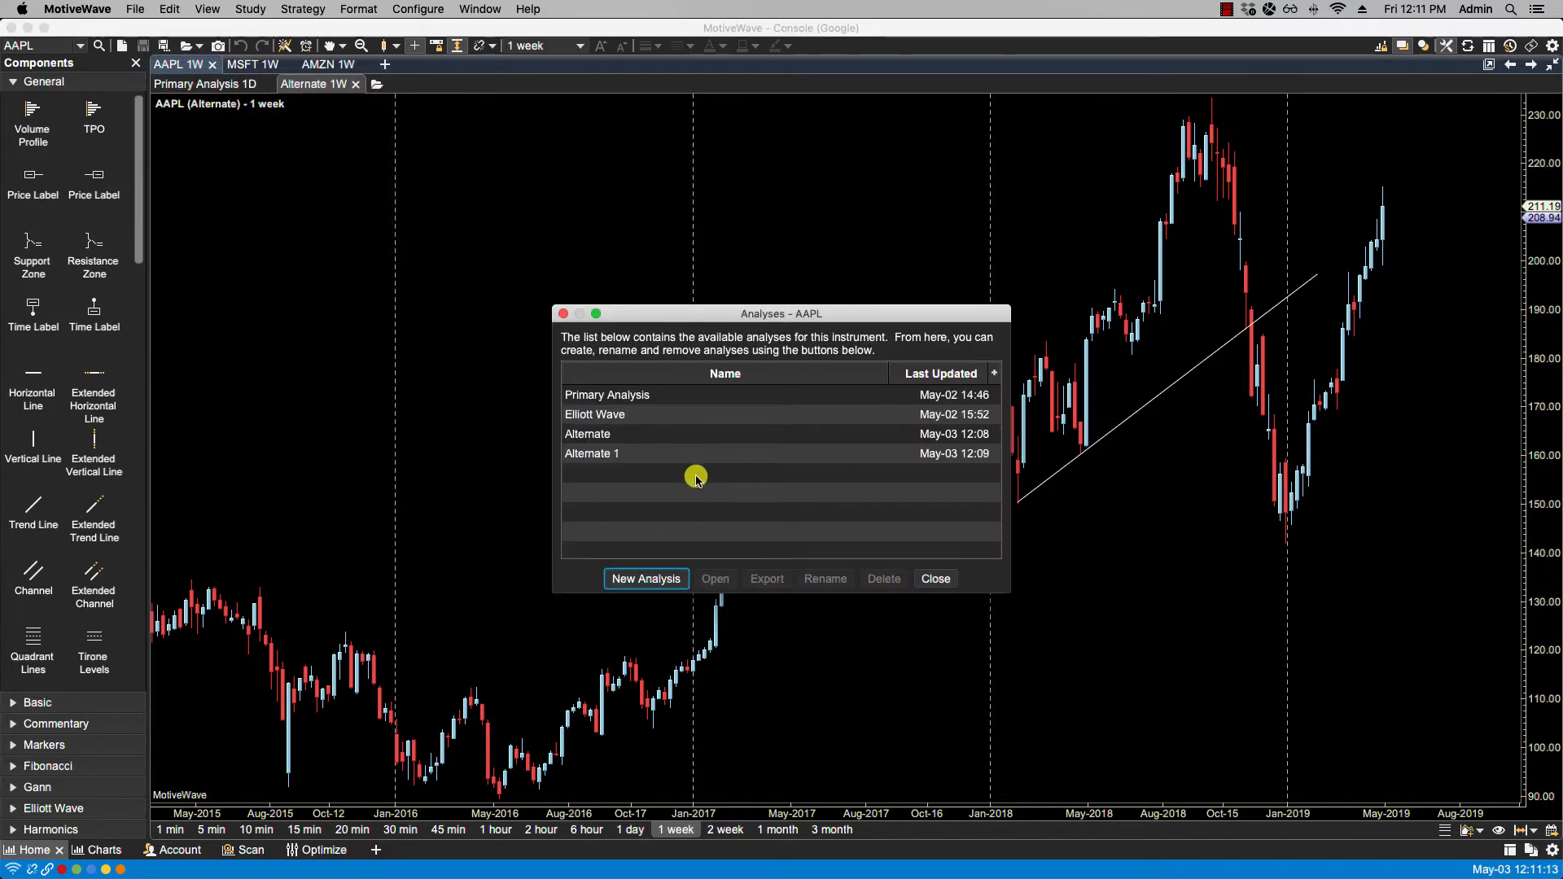
mouse_move(722, 578)
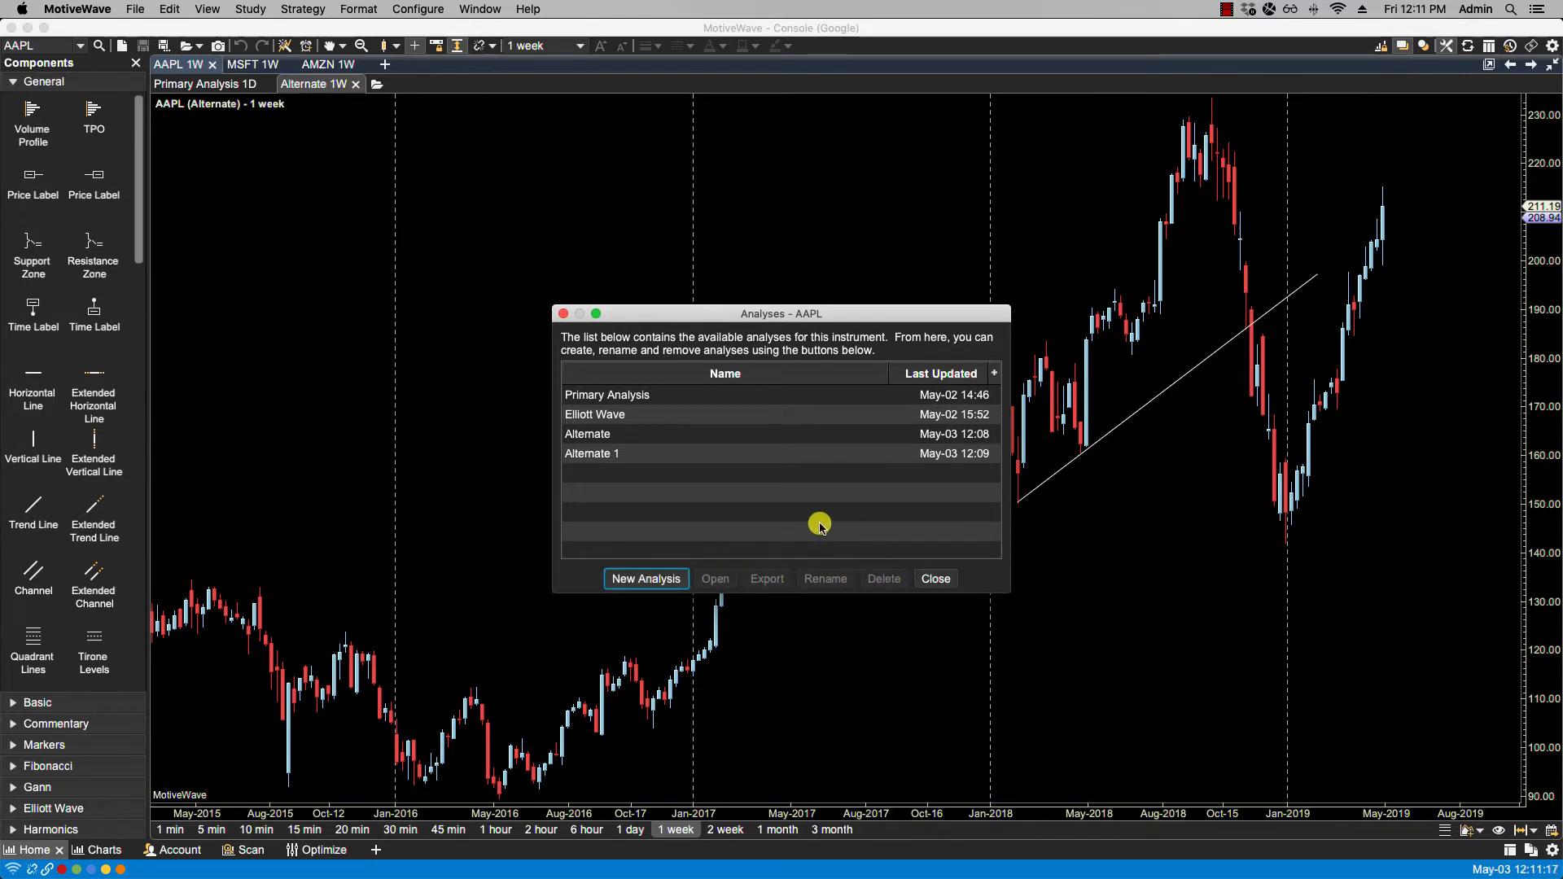
mouse_move(686, 553)
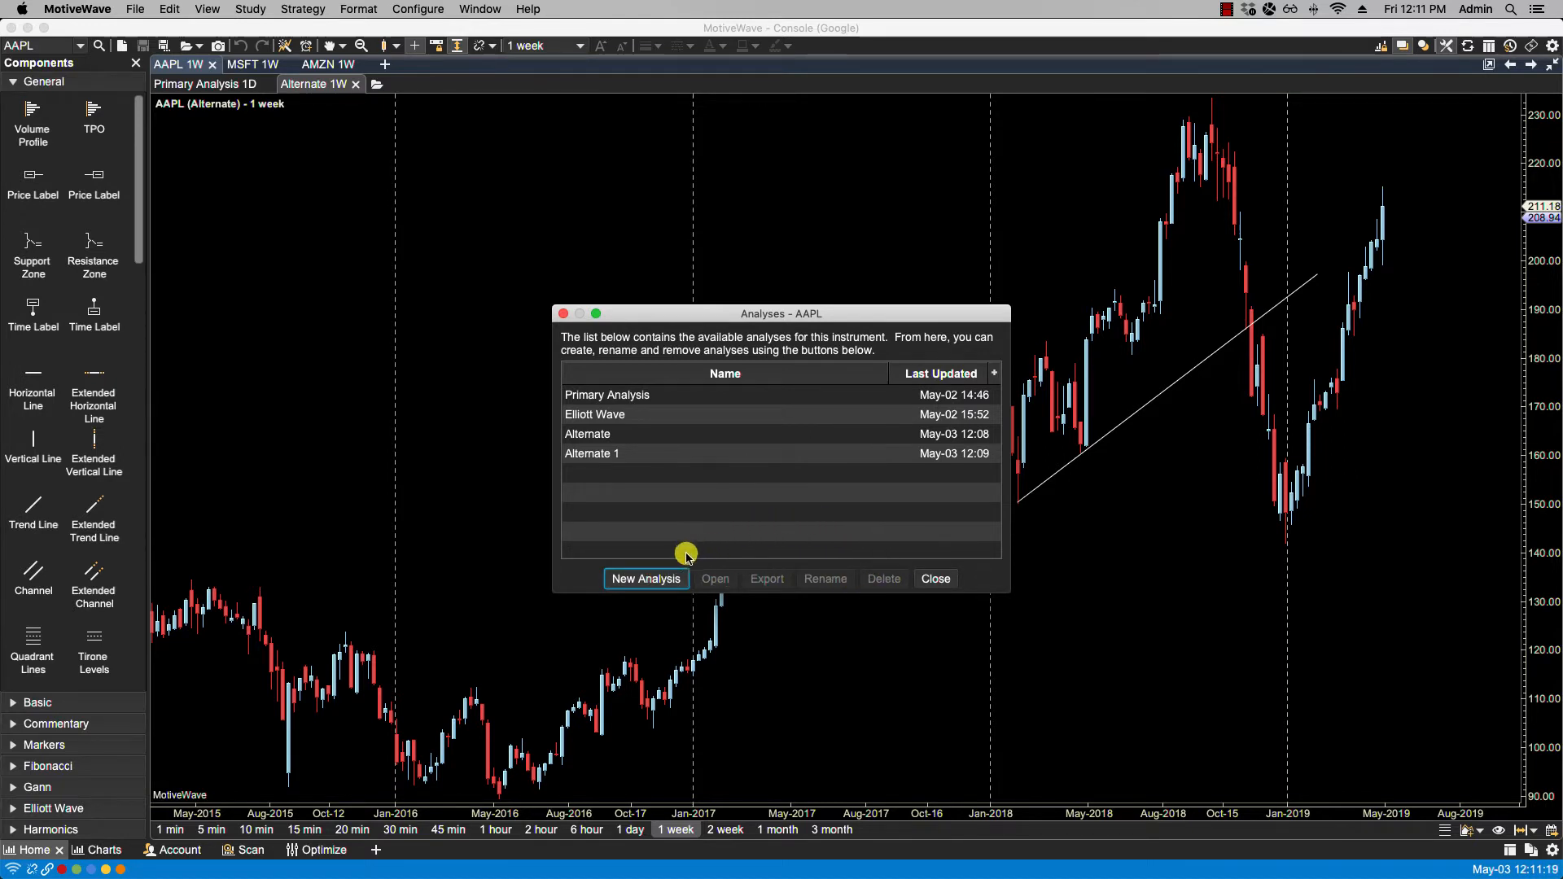
click(644, 577)
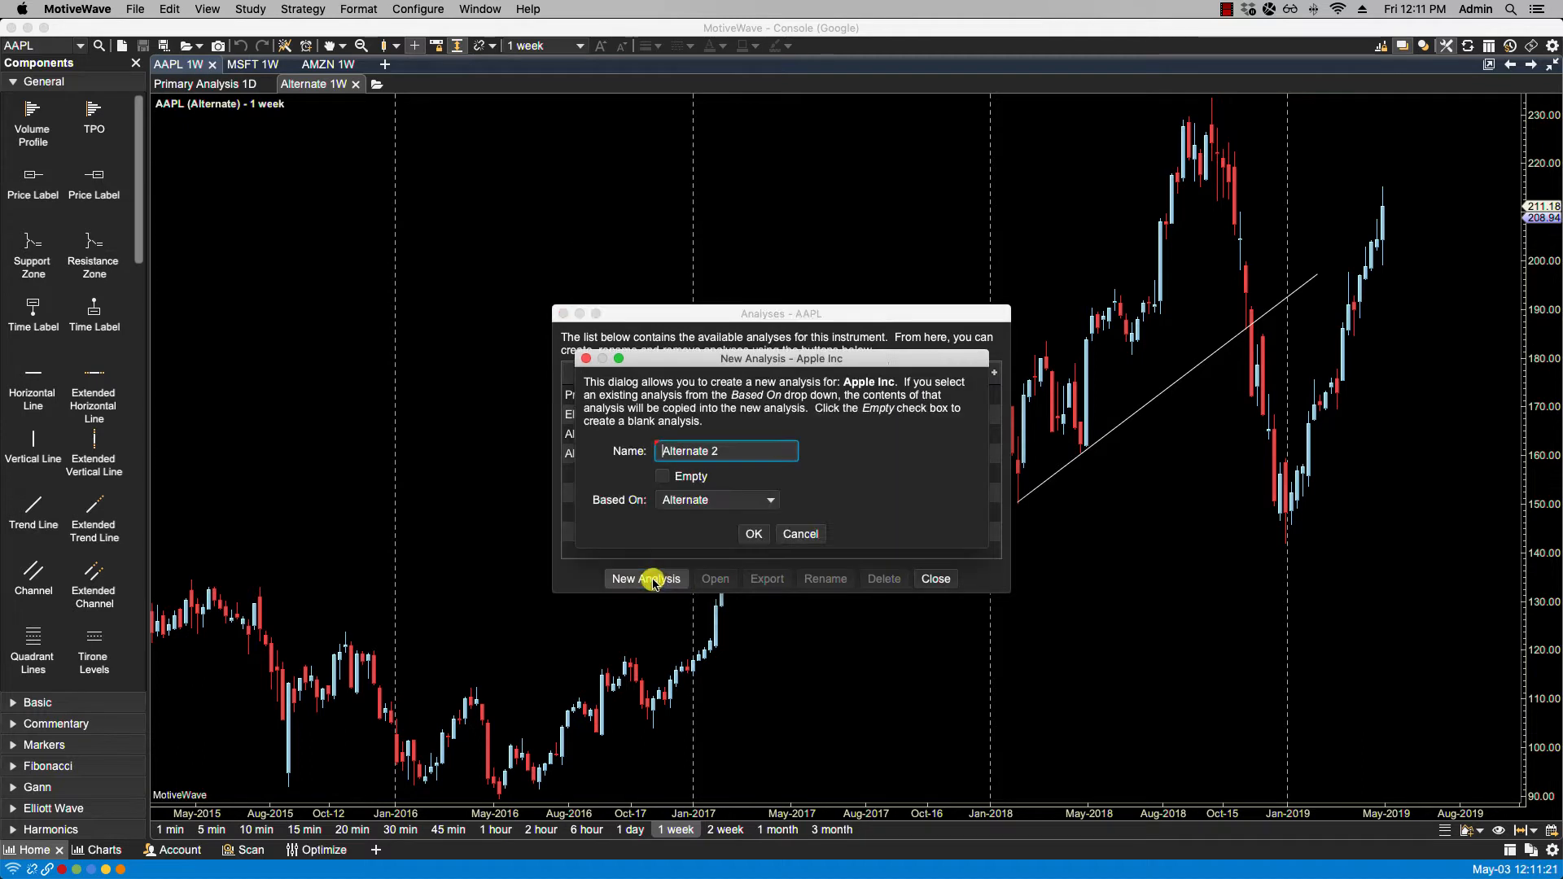
mouse_move(726, 522)
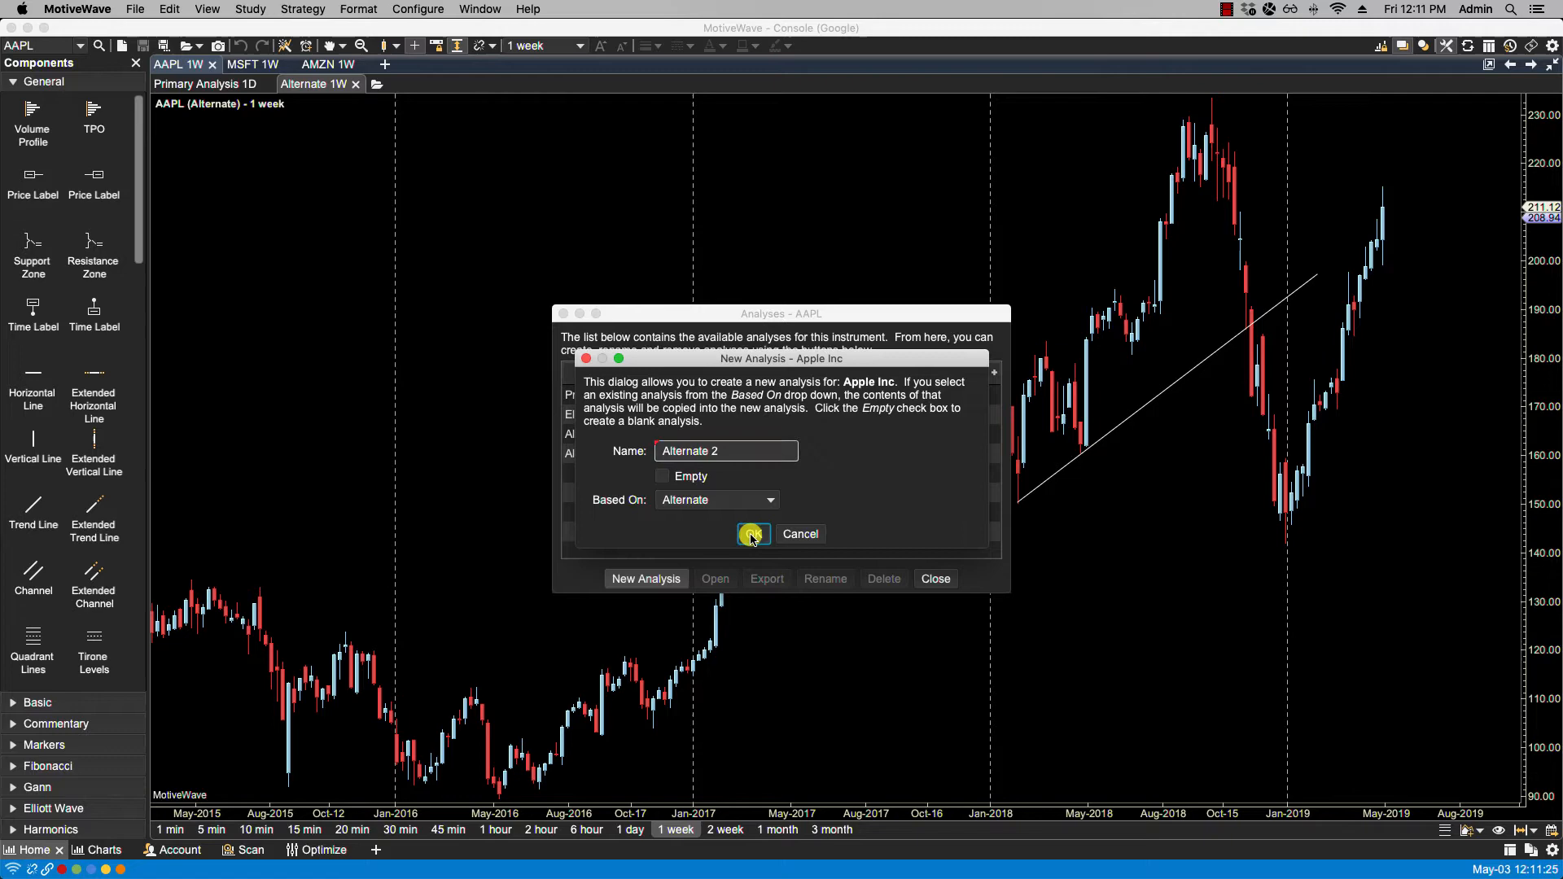
click(754, 534)
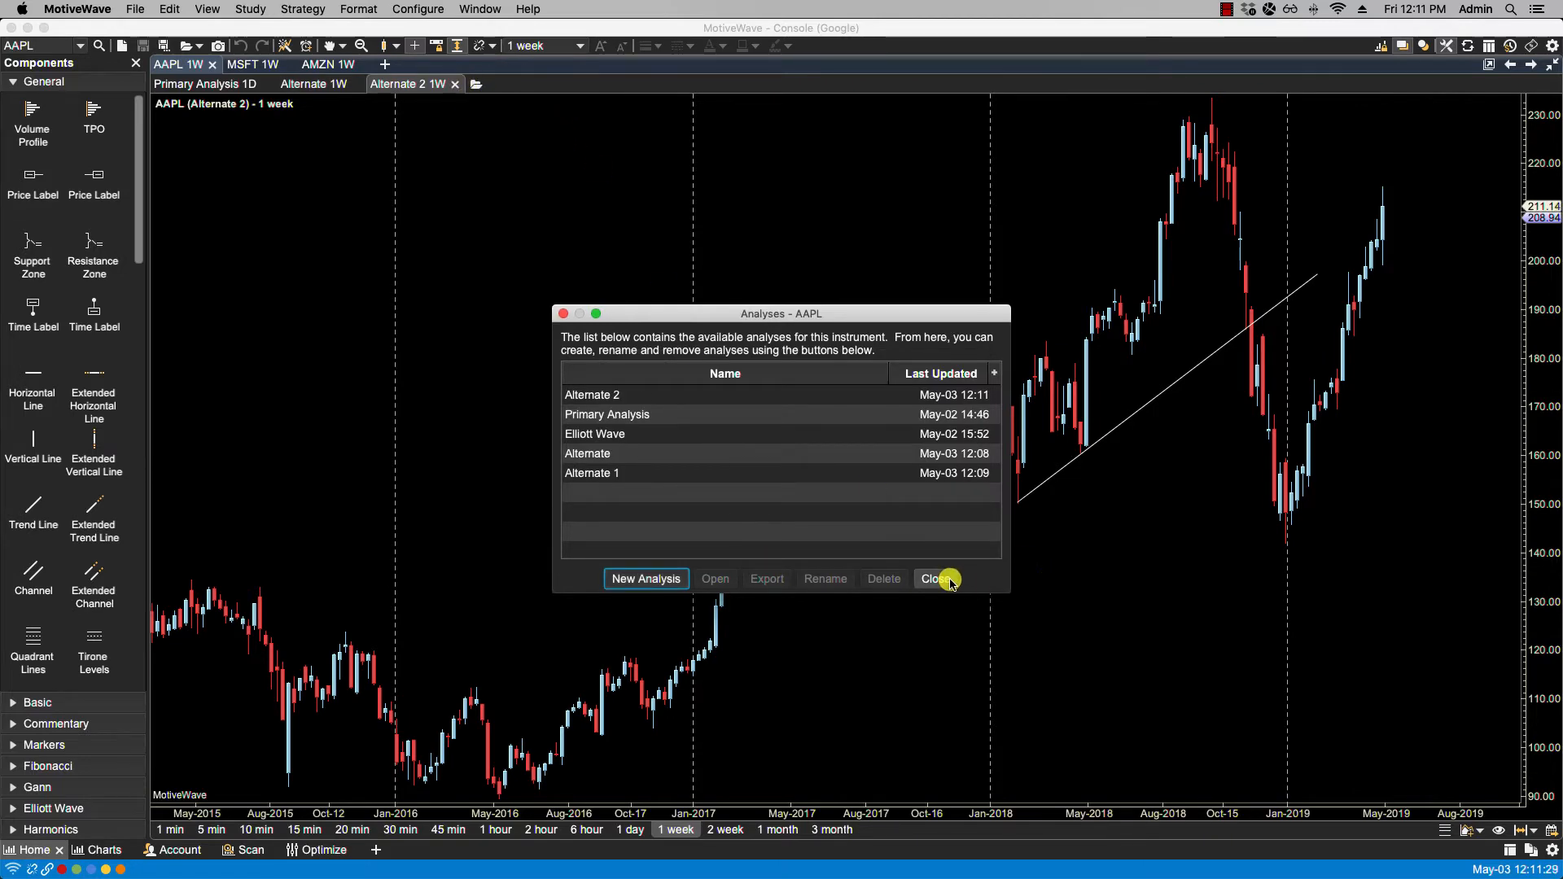
click(937, 578)
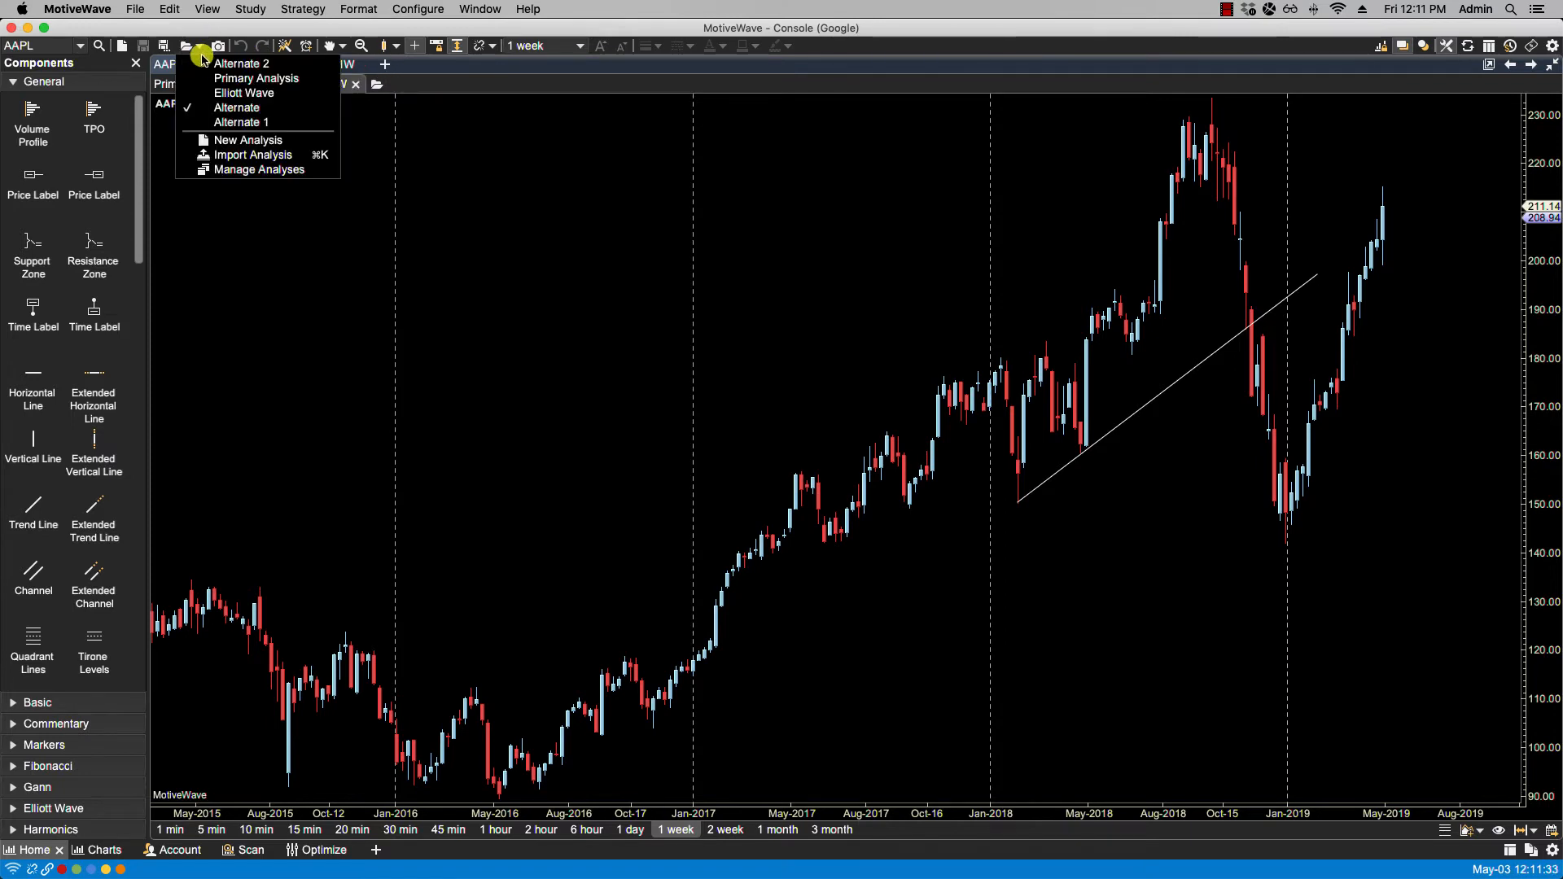
Open the Elliott Wave analysis from Manage Analyses into its own AAPL weekly chart.
click(257, 170)
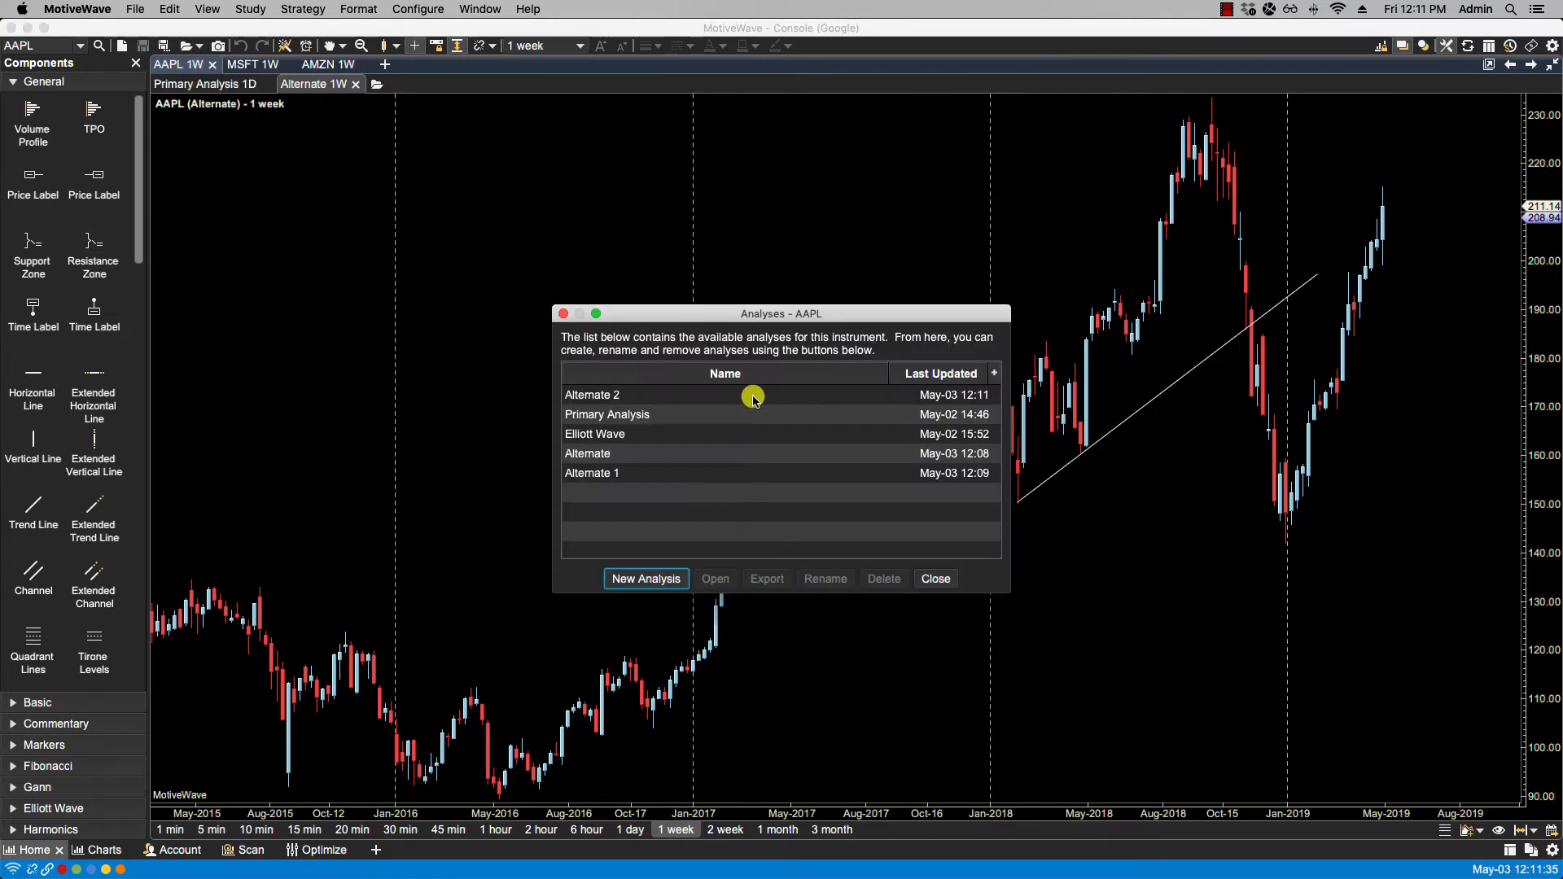
mouse_move(744, 415)
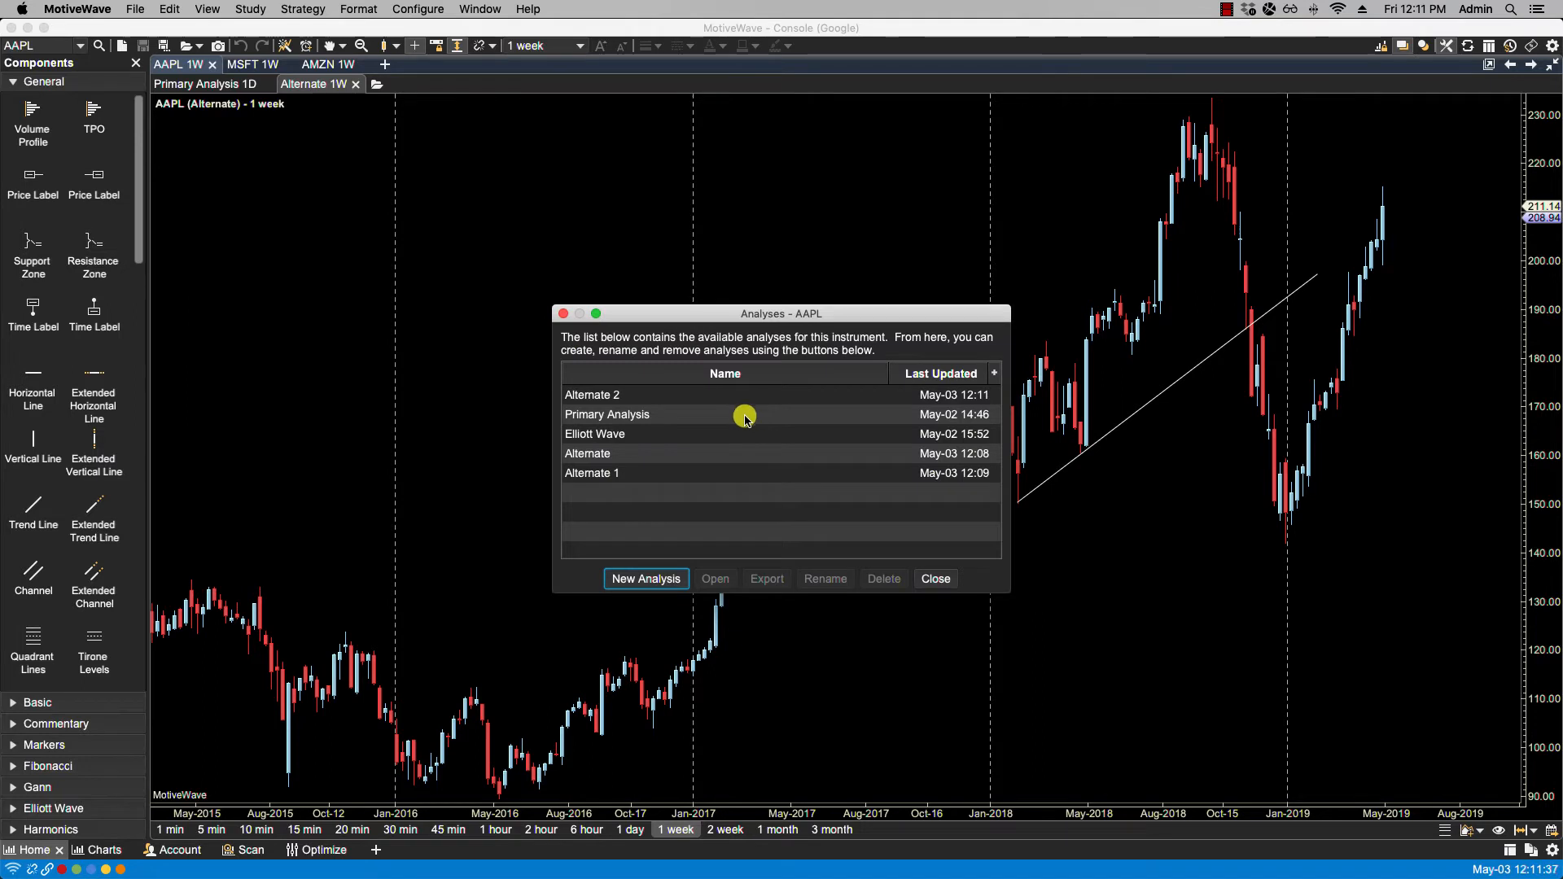
click(594, 433)
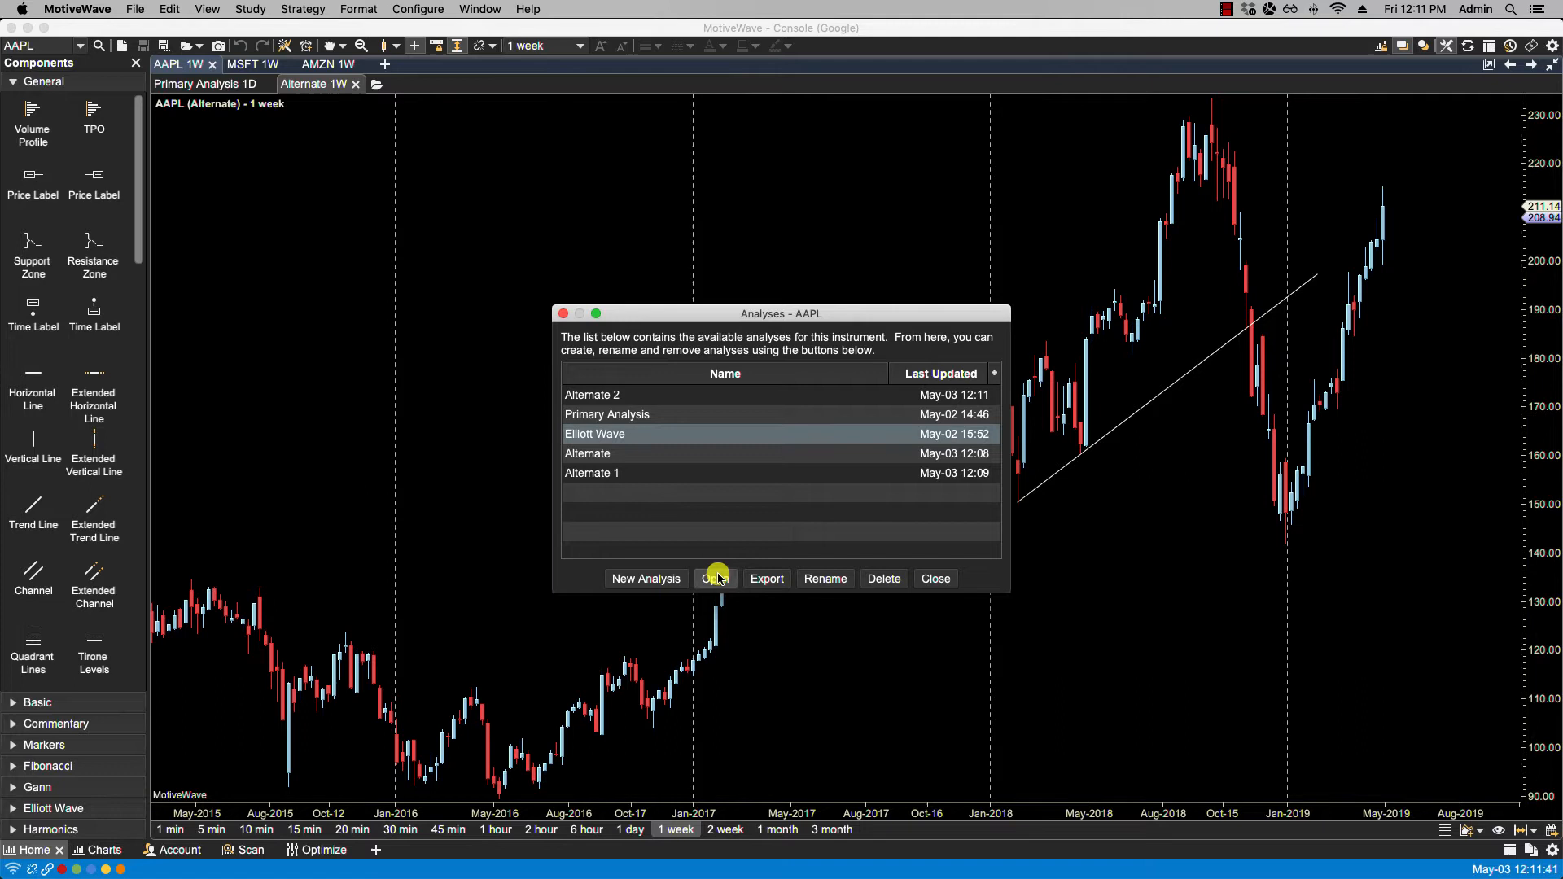
click(715, 578)
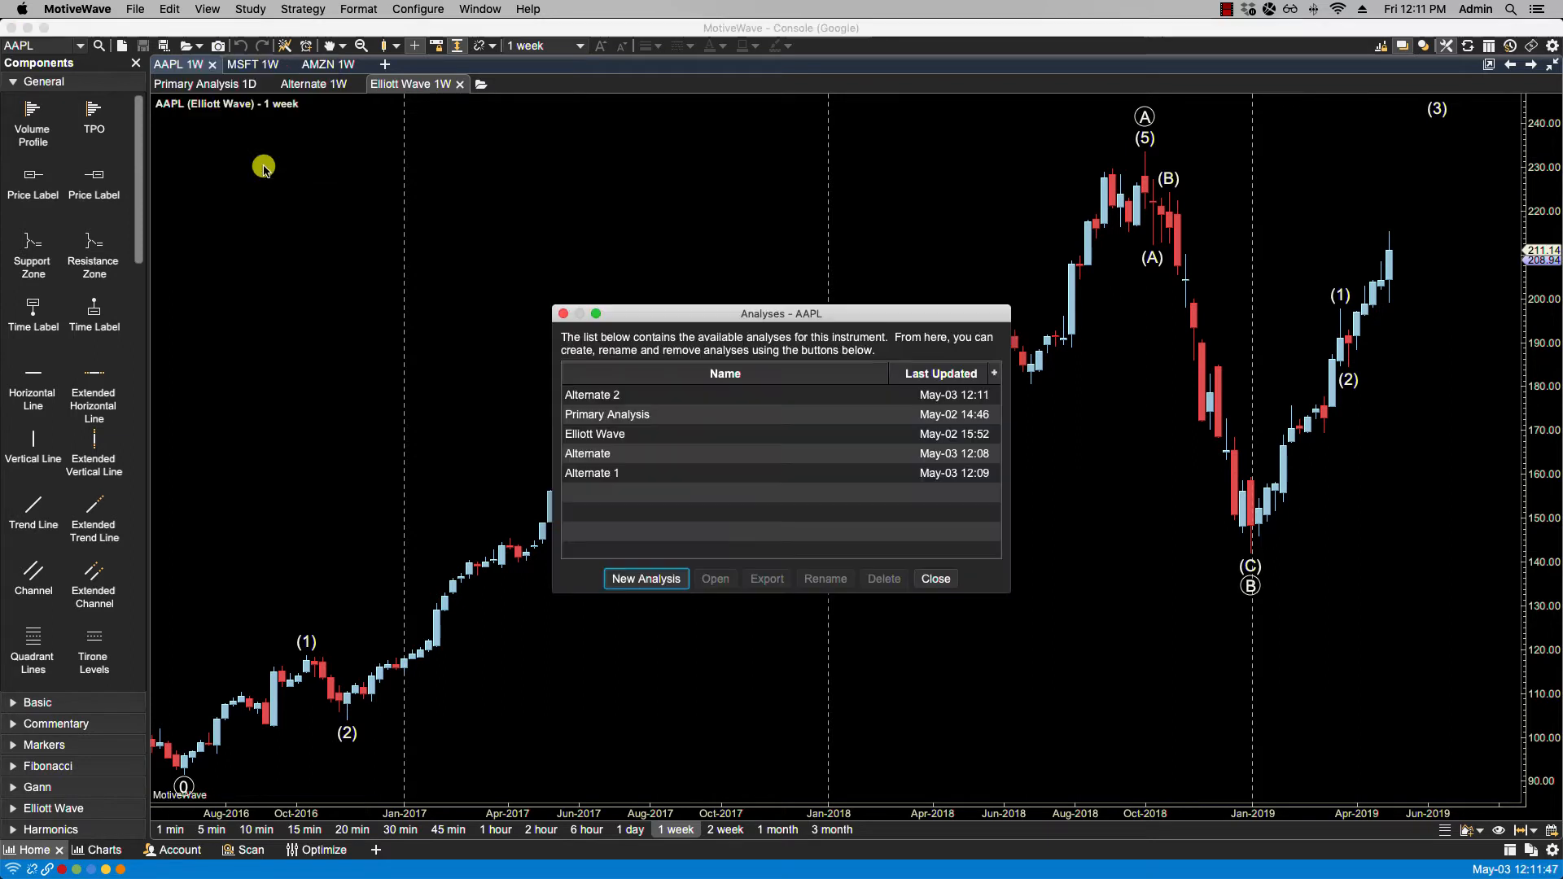
Start exporting the Elliott Wave analysis to a file, then cancel the save sheet.
click(648, 433)
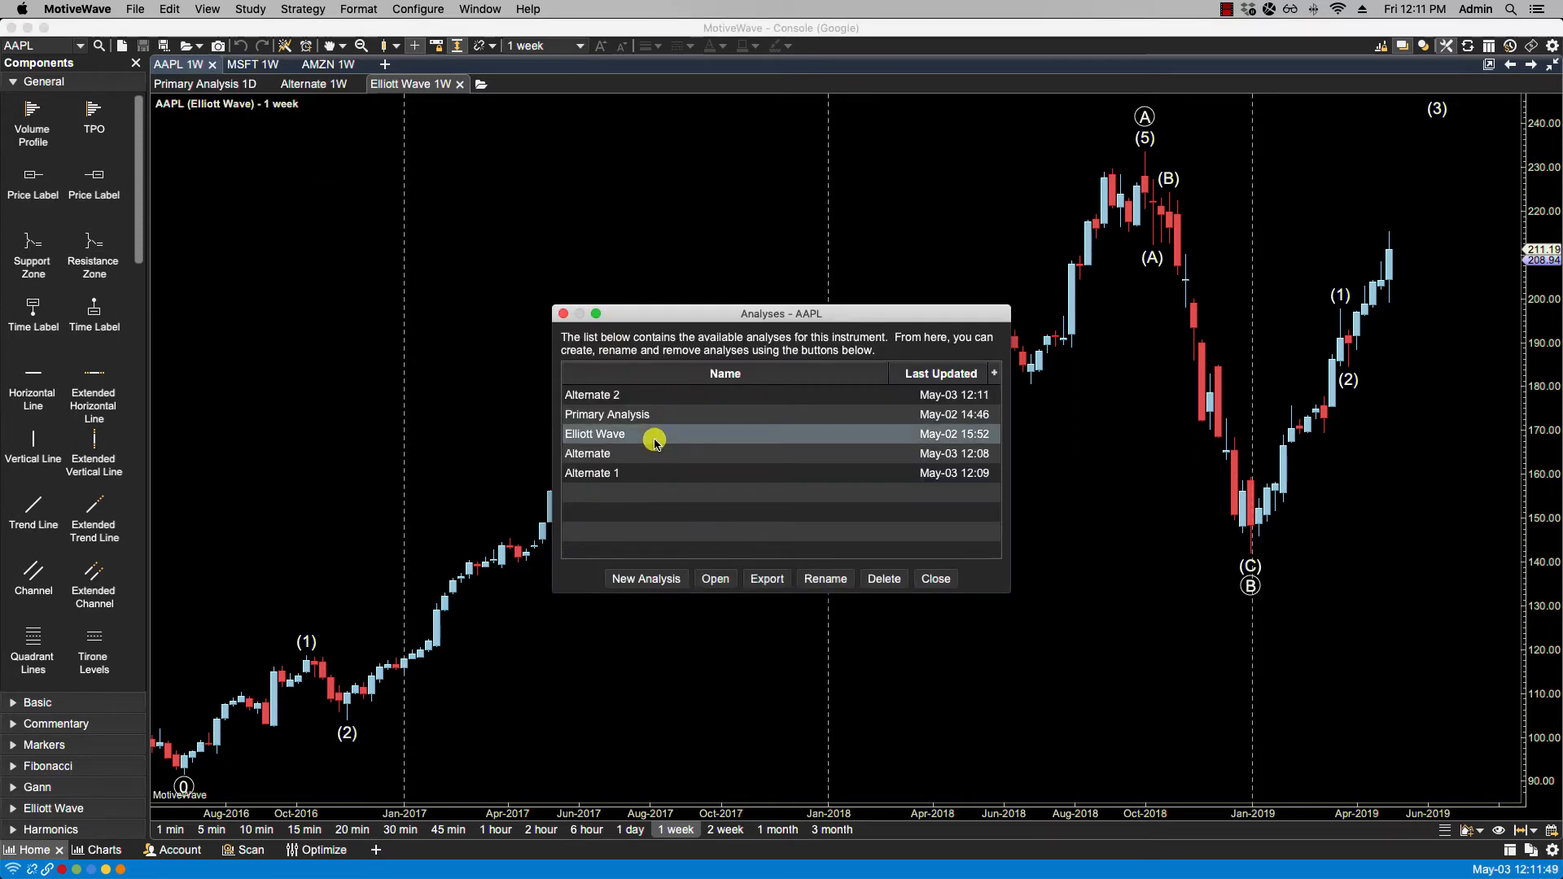
click(765, 578)
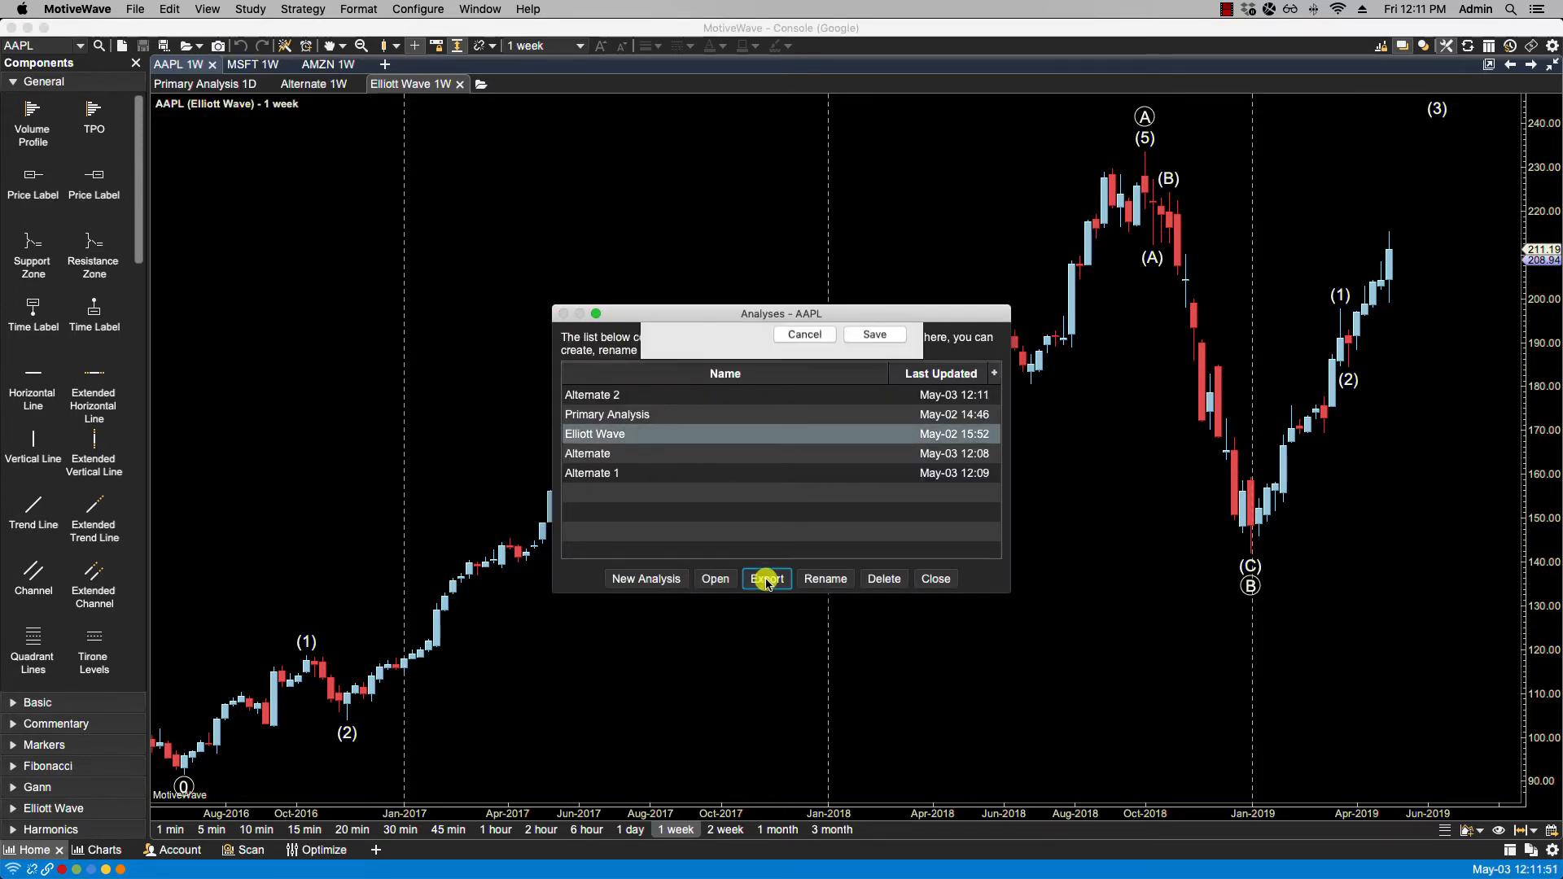
click(765, 578)
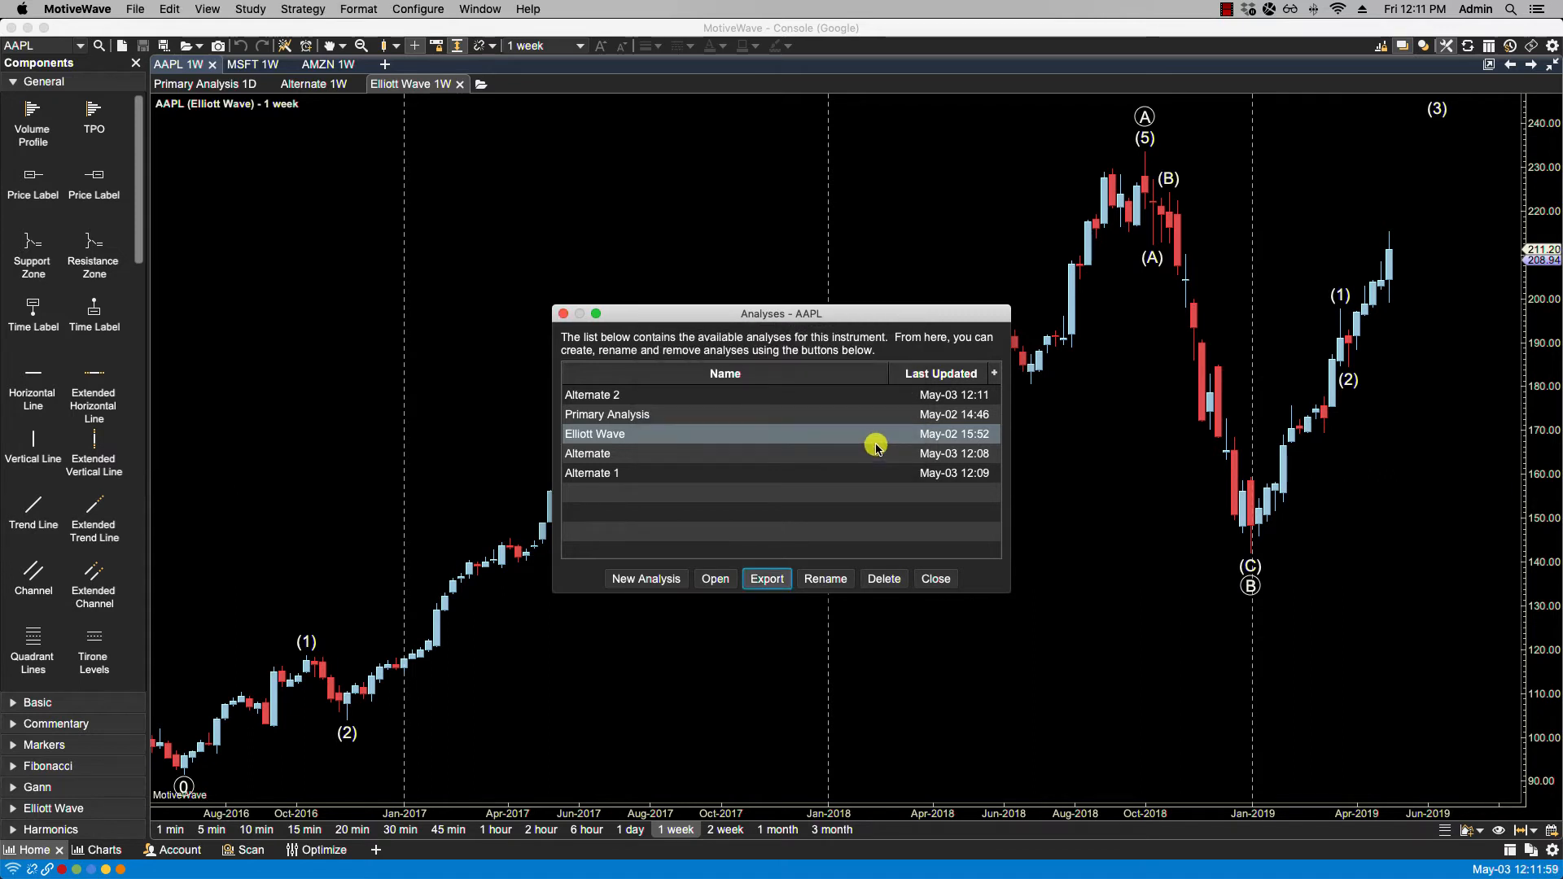
mouse_move(628, 456)
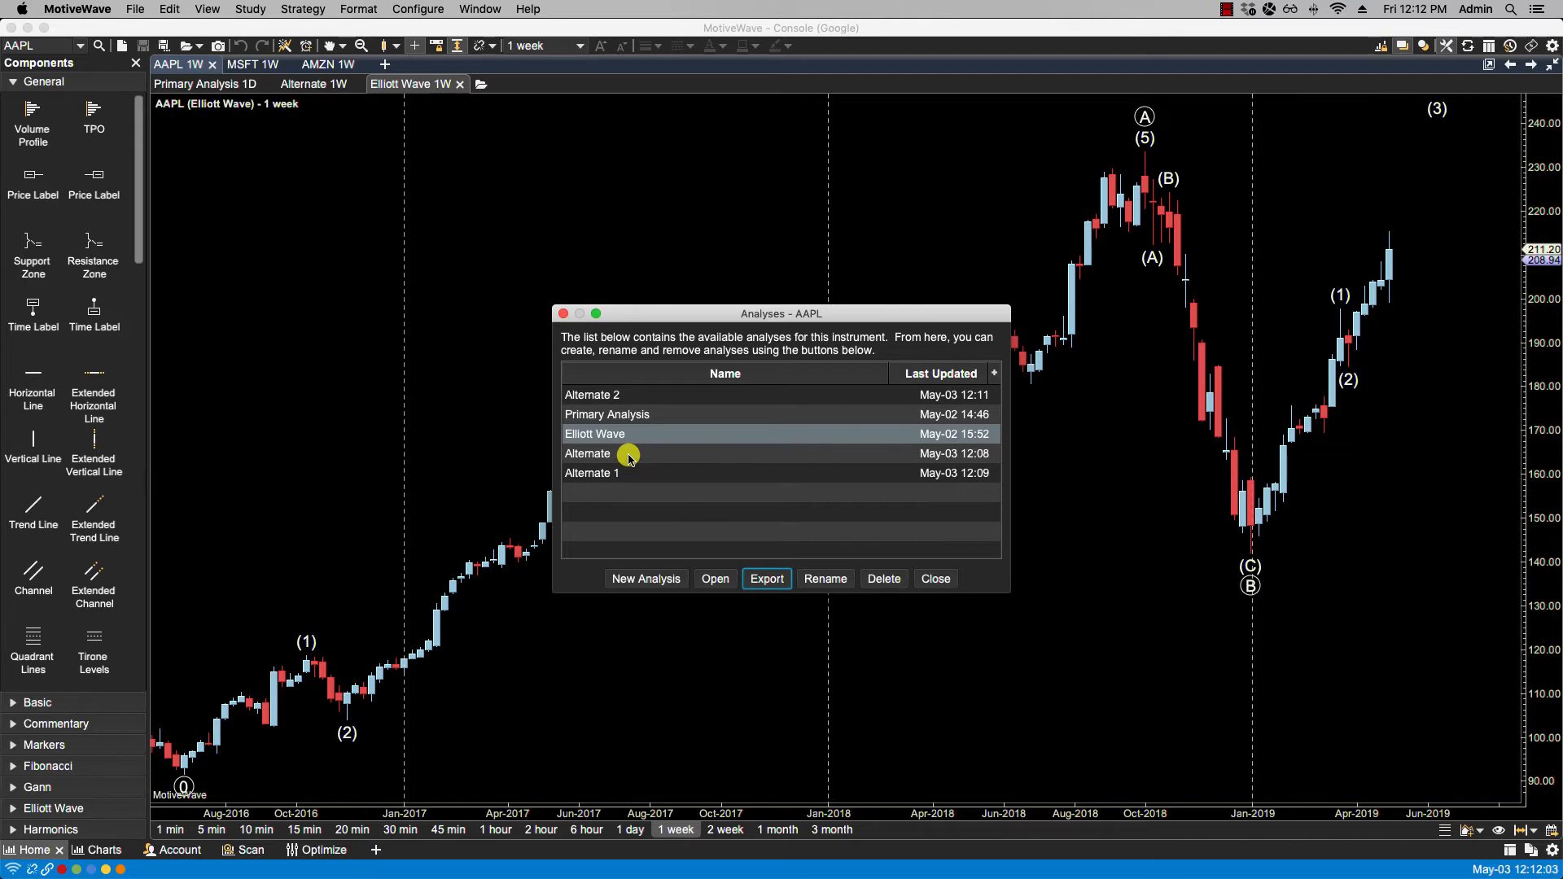
Rename the Alternate 2 analysis to Alternate 3.
click(591, 393)
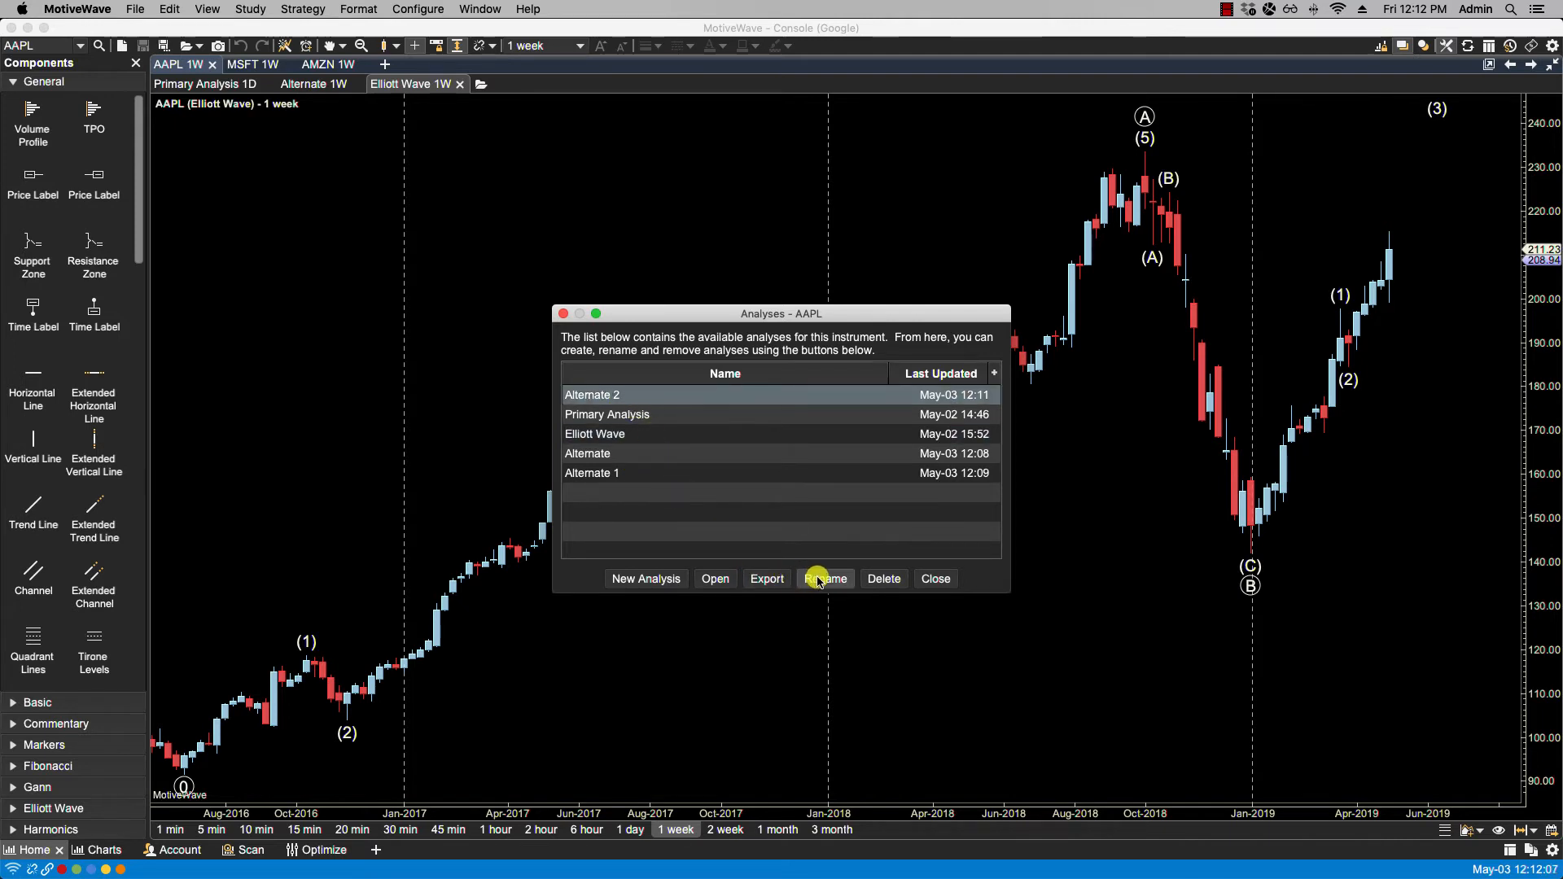
click(824, 577)
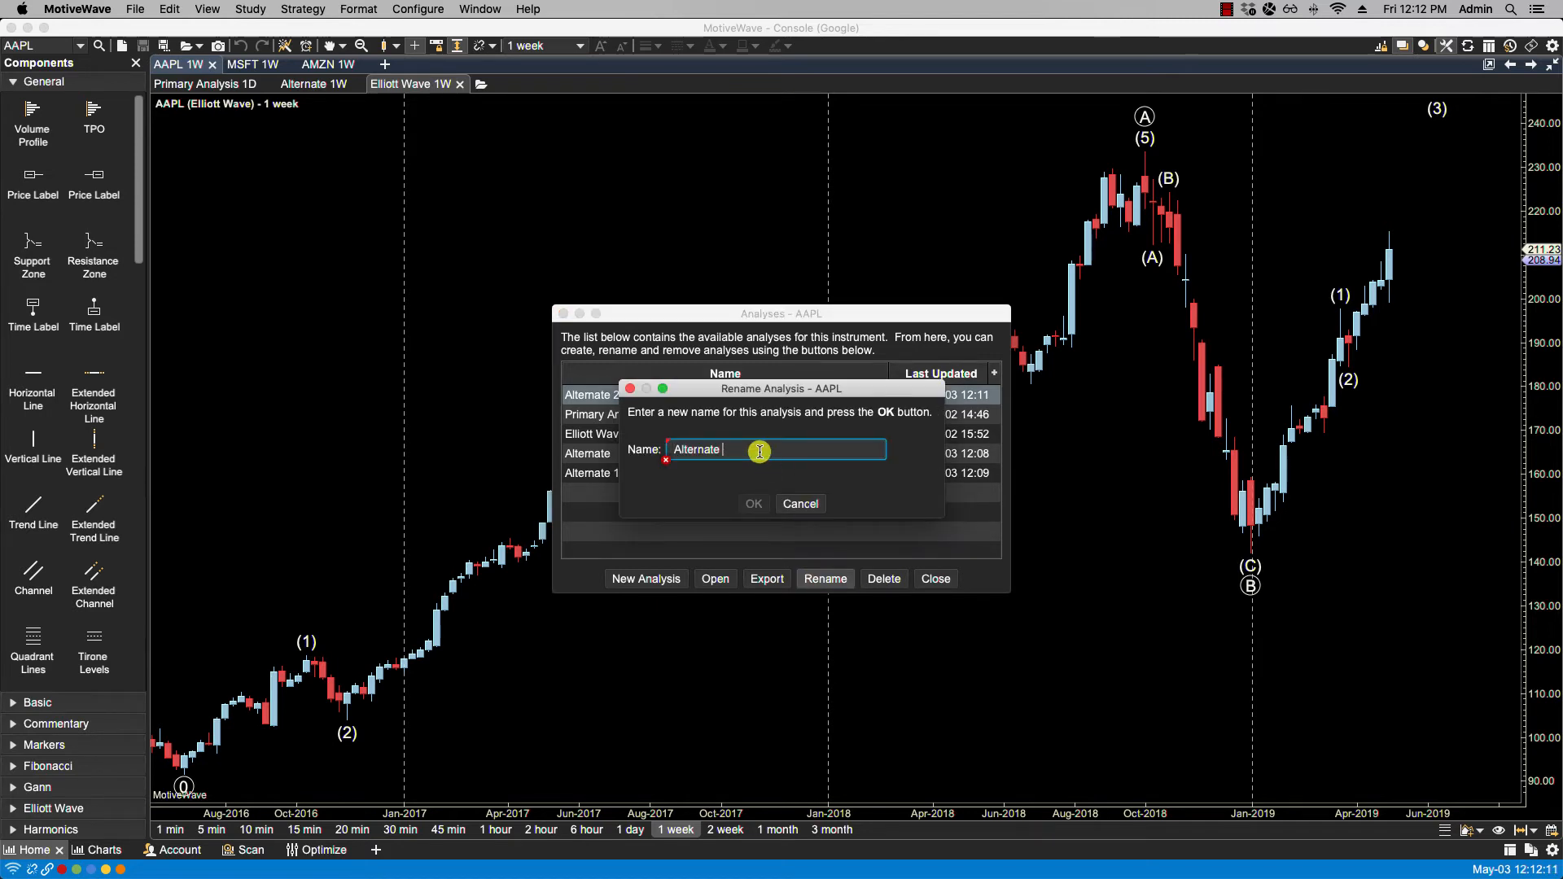
text(3)
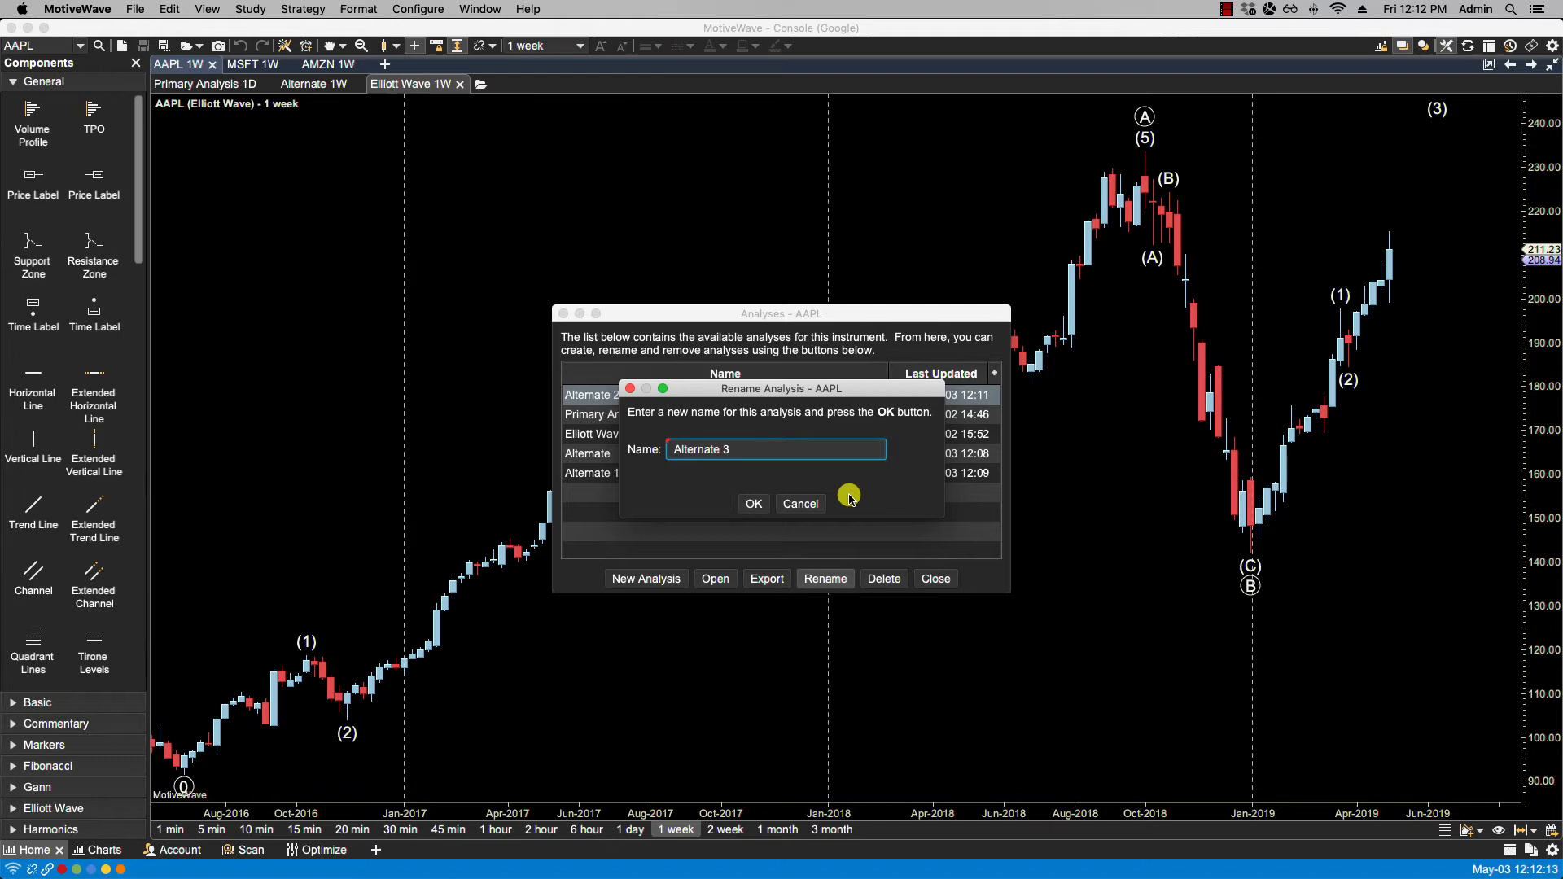
click(752, 503)
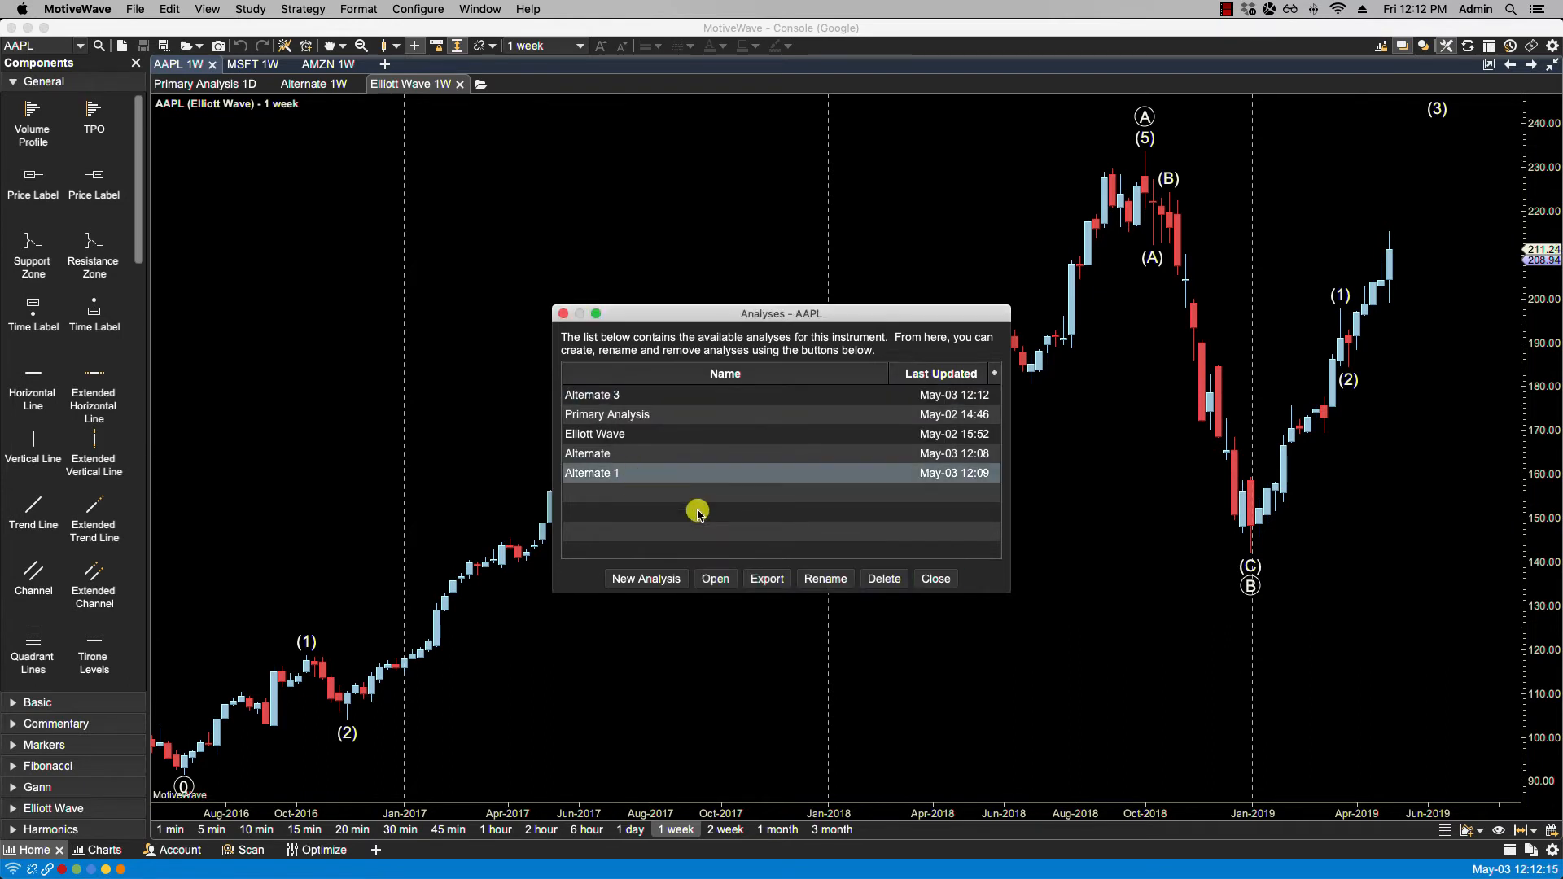
Rename the Alternate 1 analysis to Alternate 2.
click(824, 578)
text(Alternate 2)
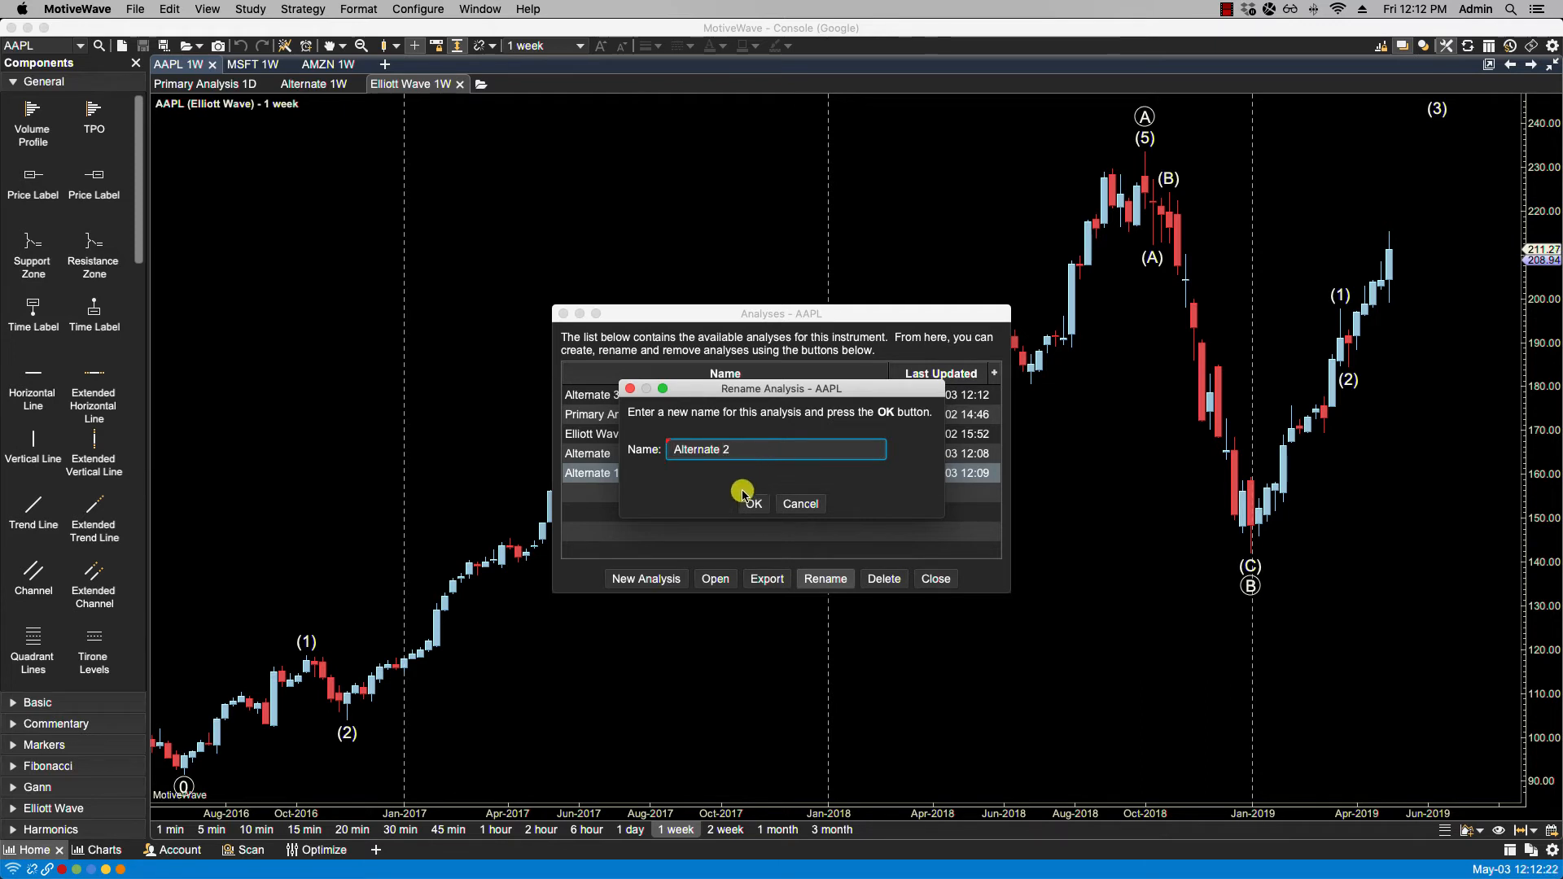
click(752, 503)
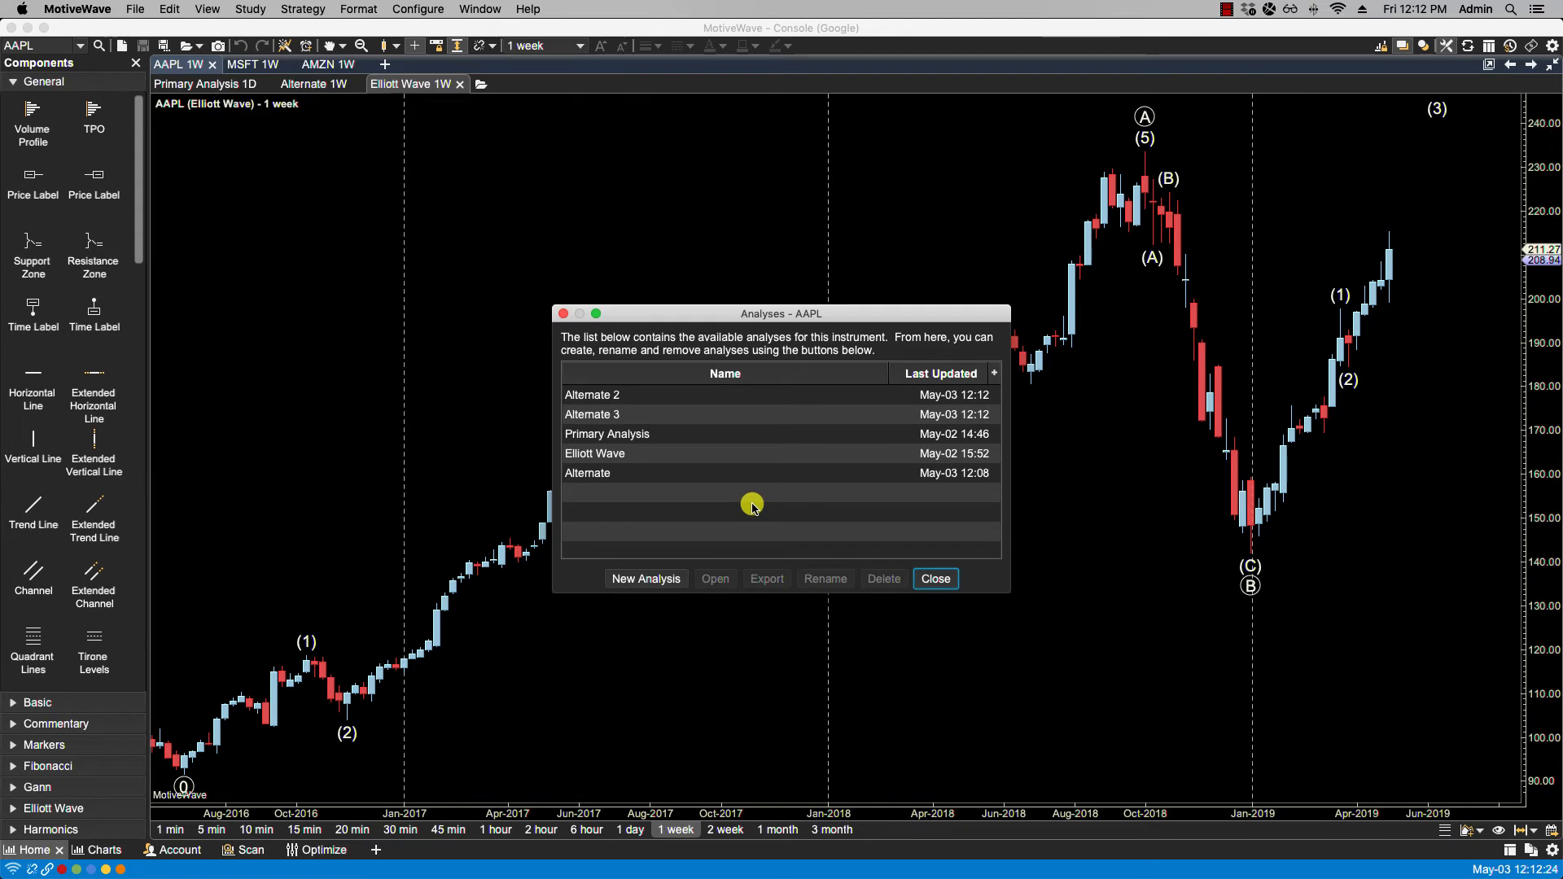
mouse_move(708, 486)
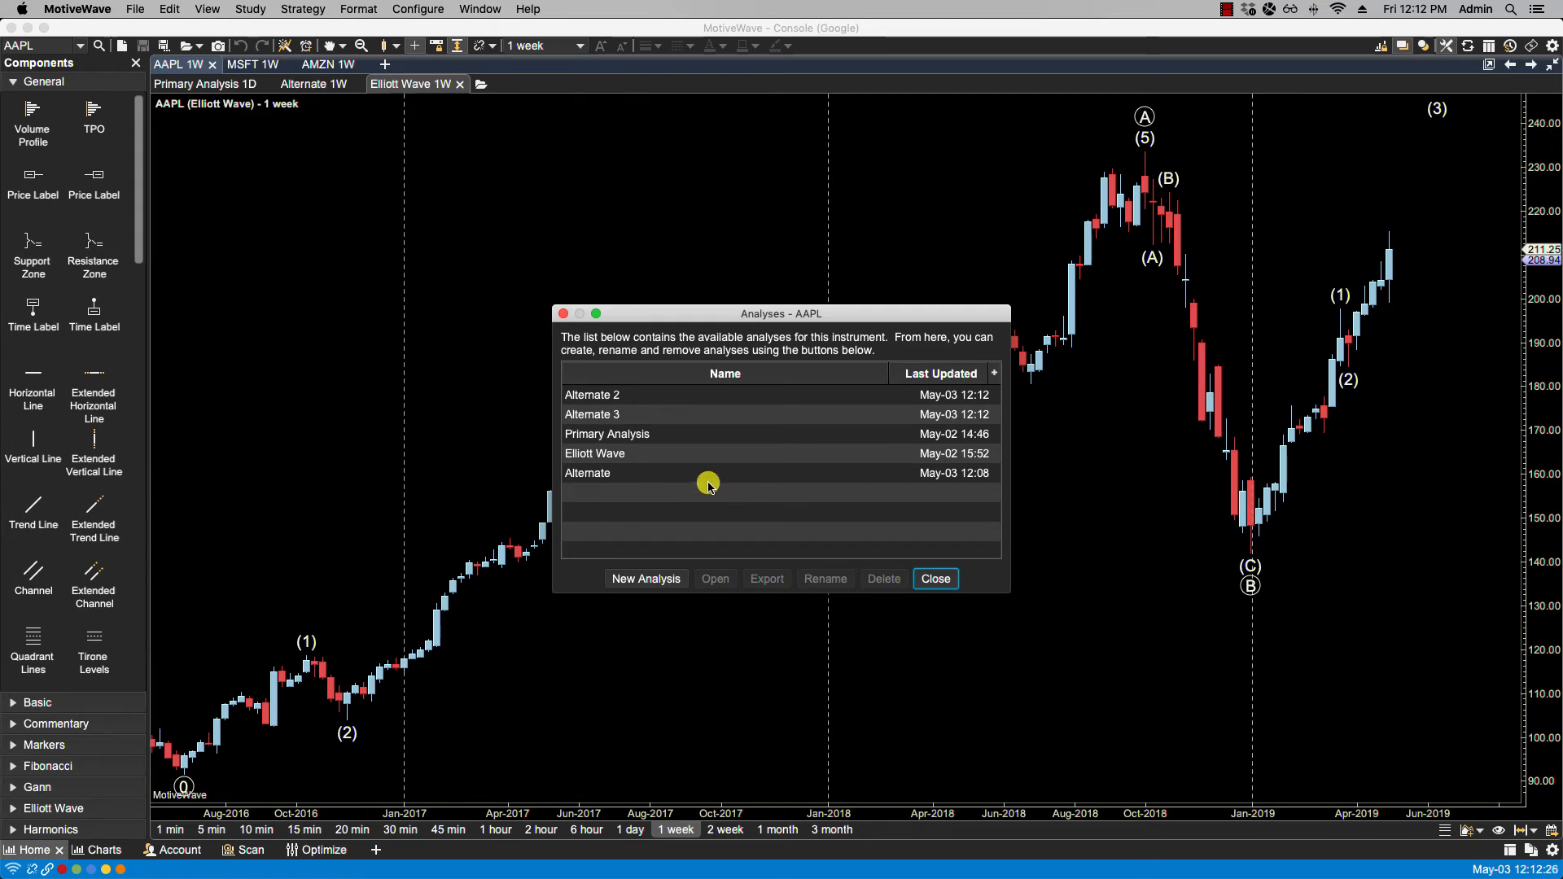
mouse_move(736, 519)
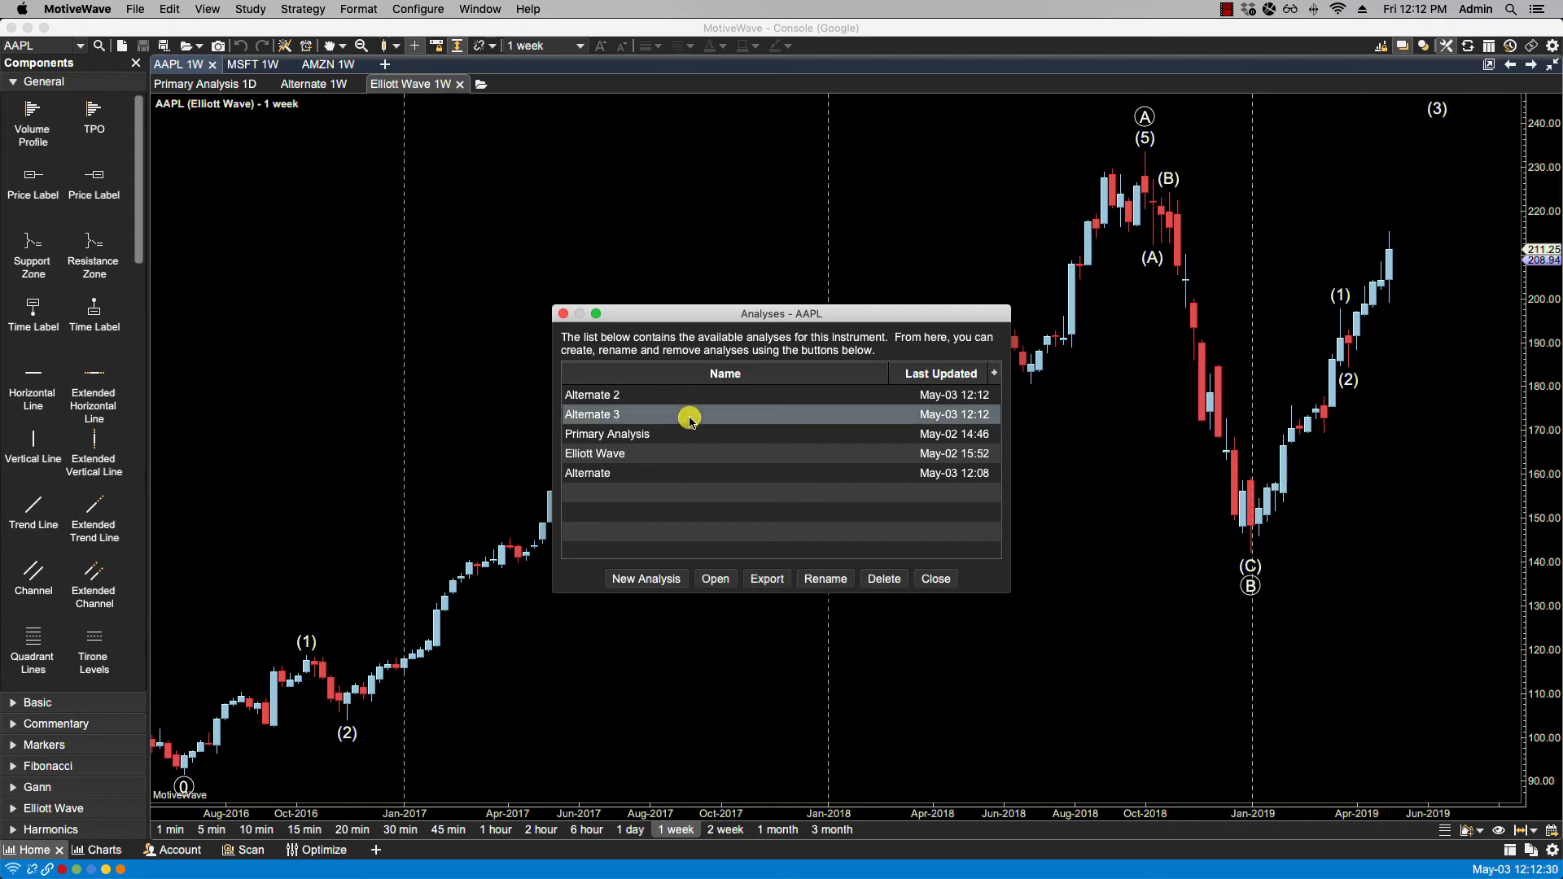
Delete Alternate 3 and Alternate 2, leaving Primary Analysis, Elliott Wave and Alternate, and close the list.
click(882, 578)
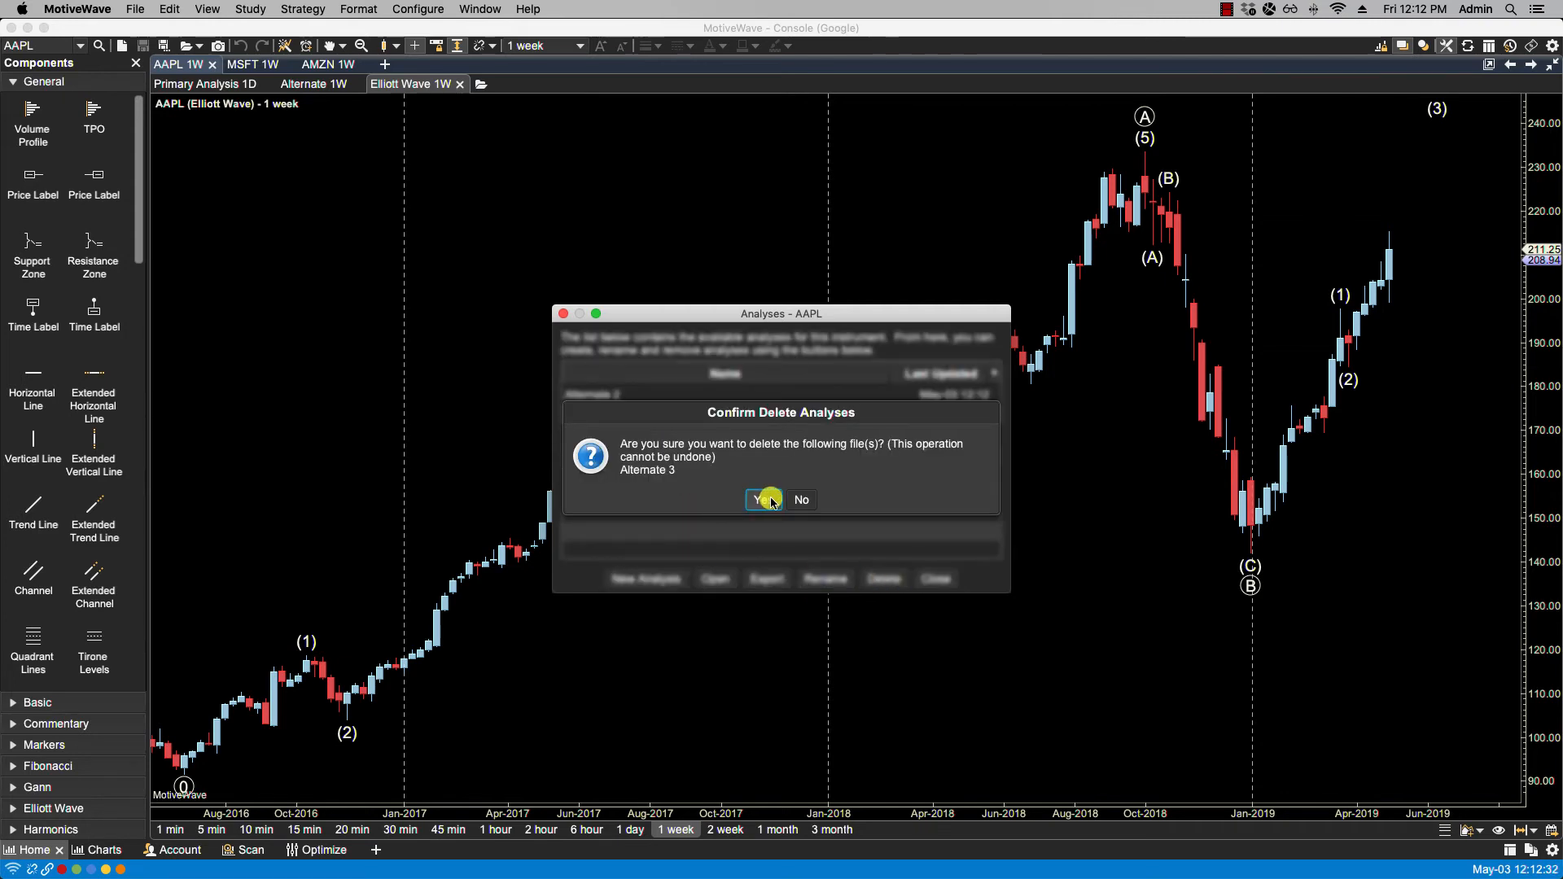
click(763, 499)
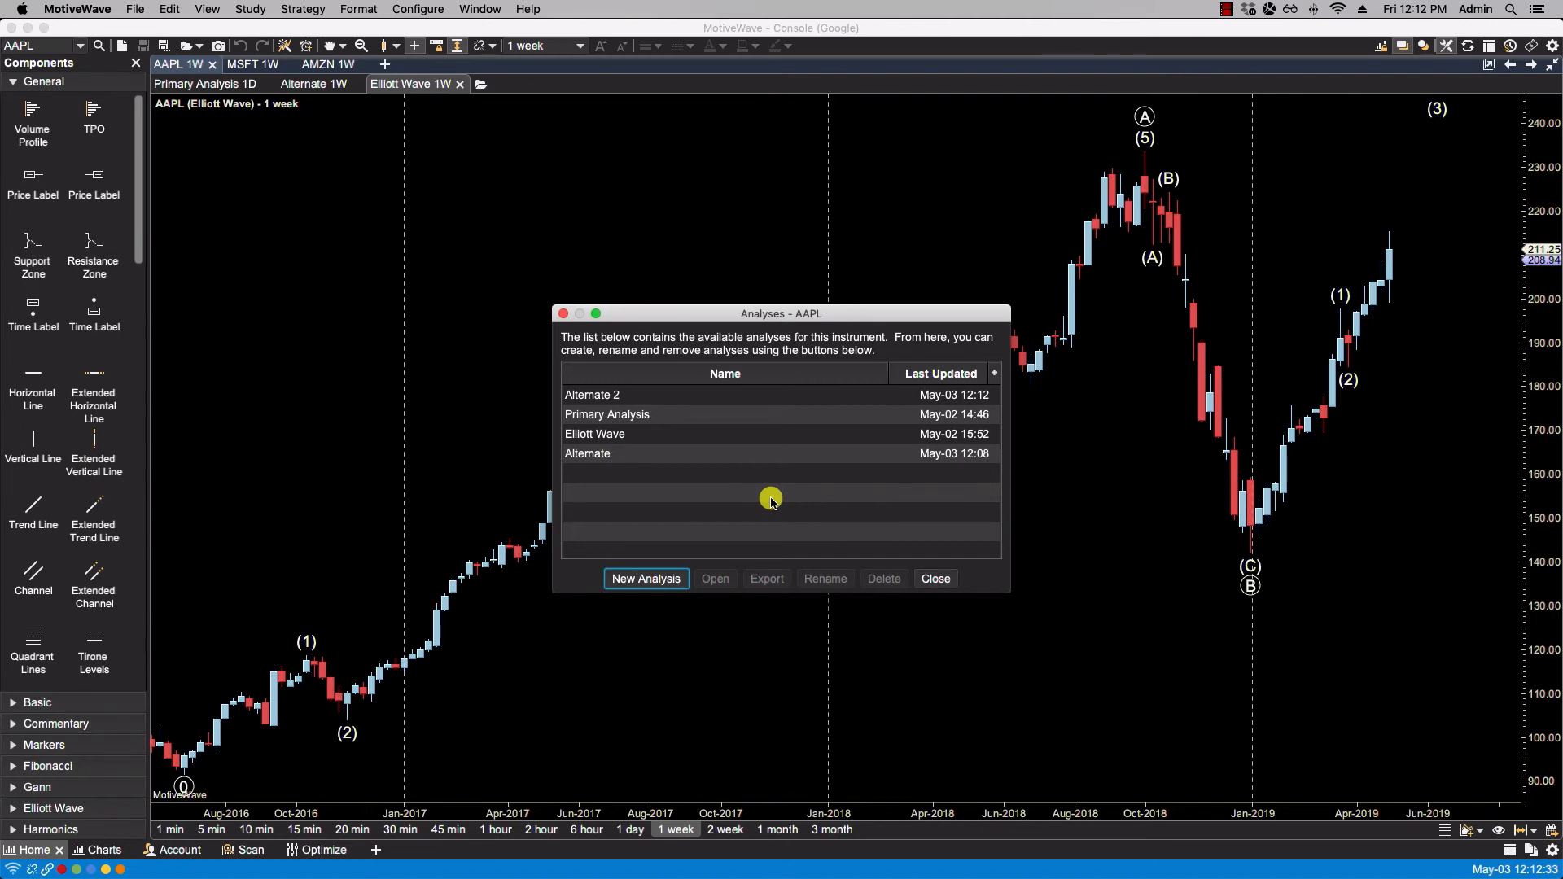
mouse_move(747, 501)
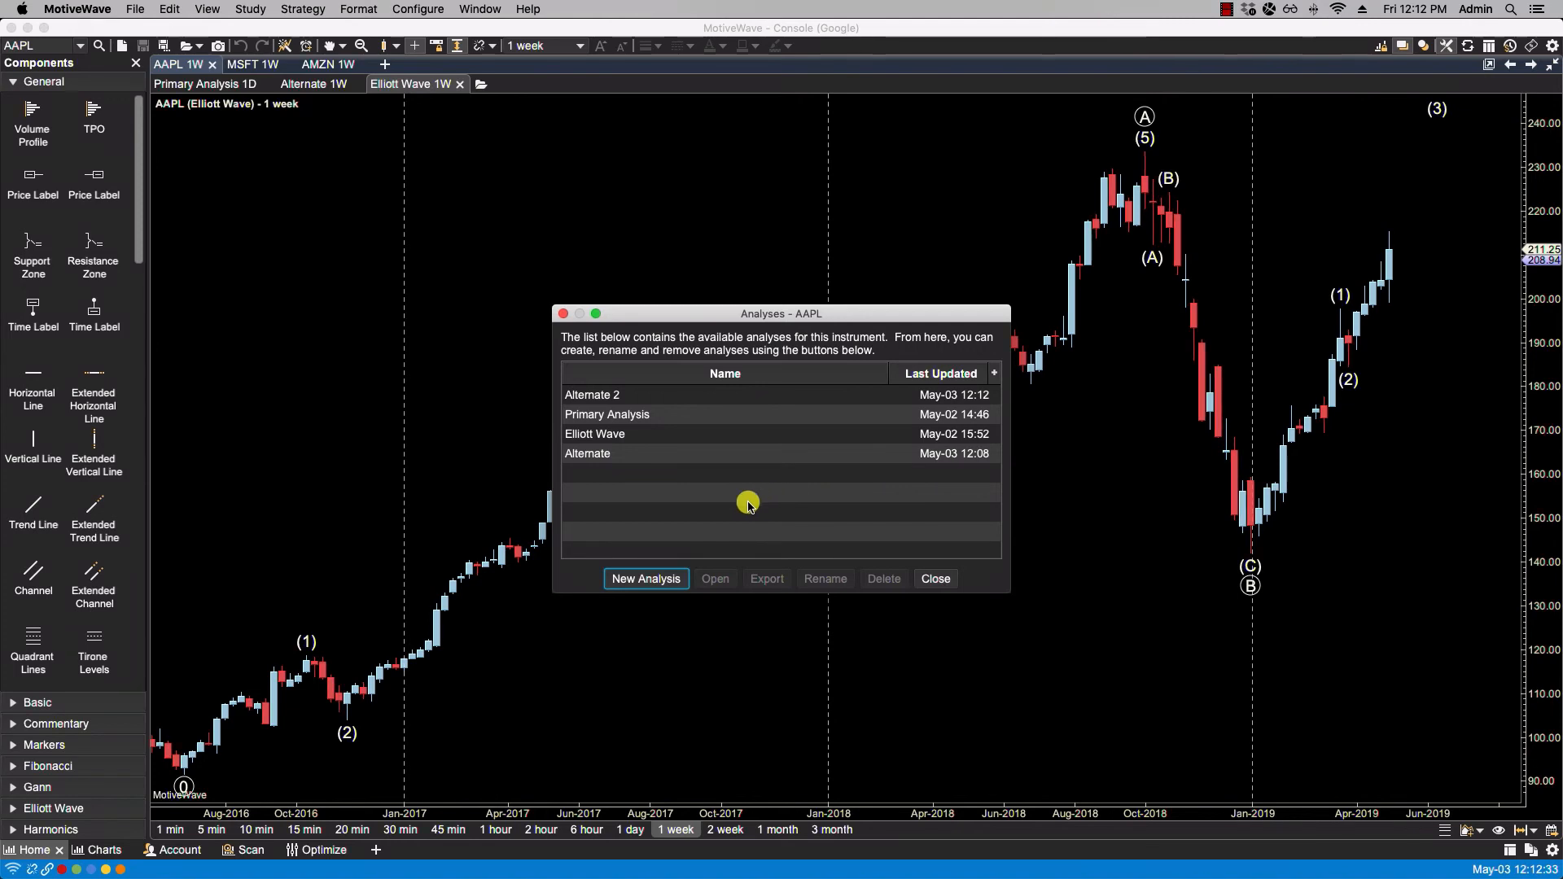
click(882, 578)
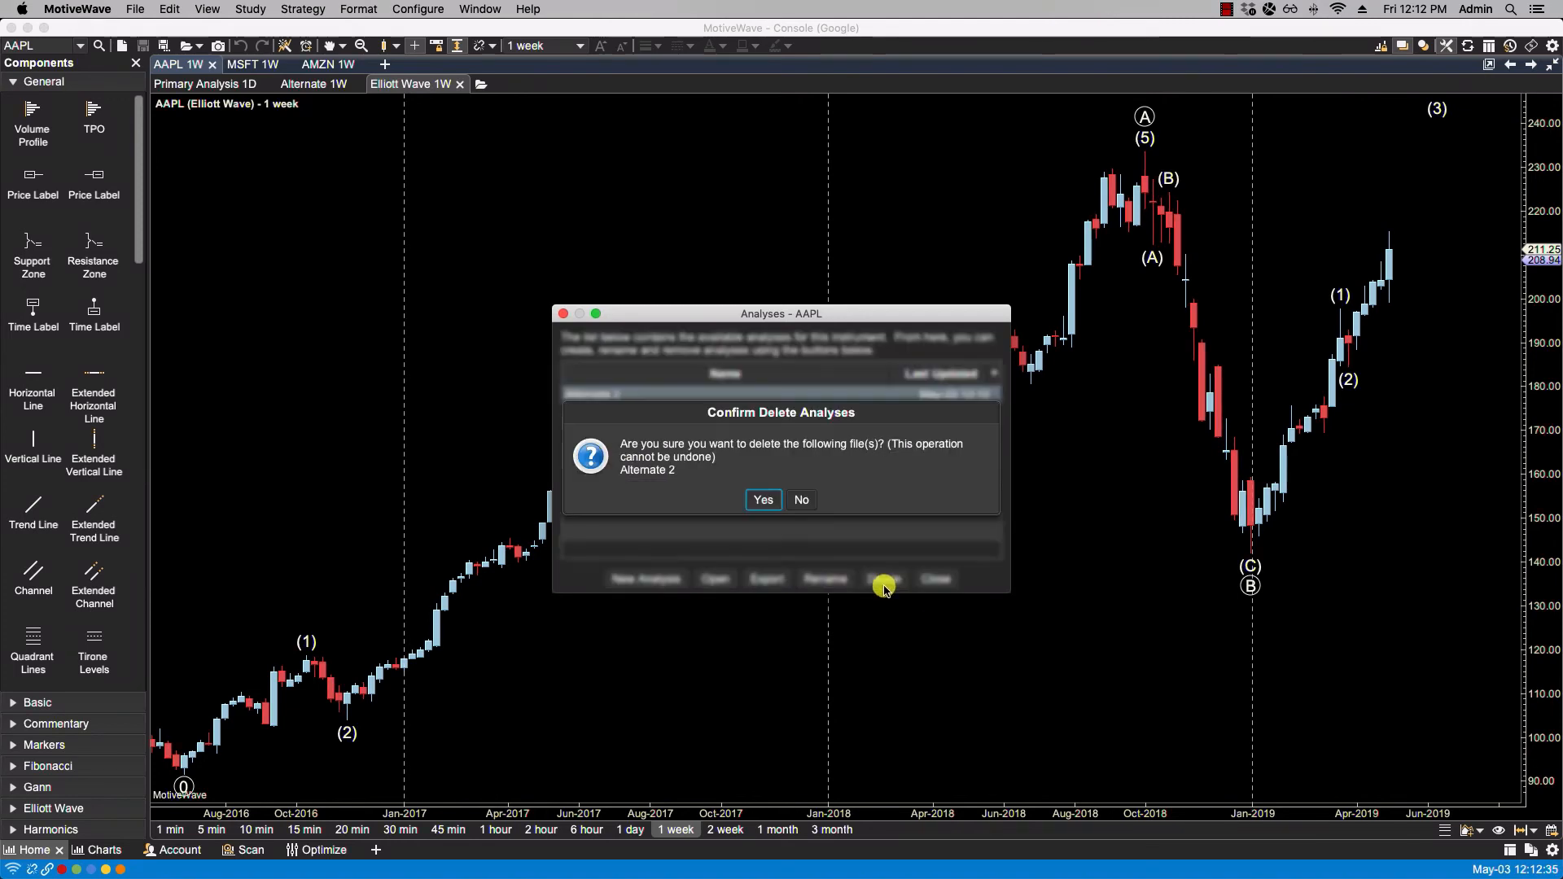
click(762, 499)
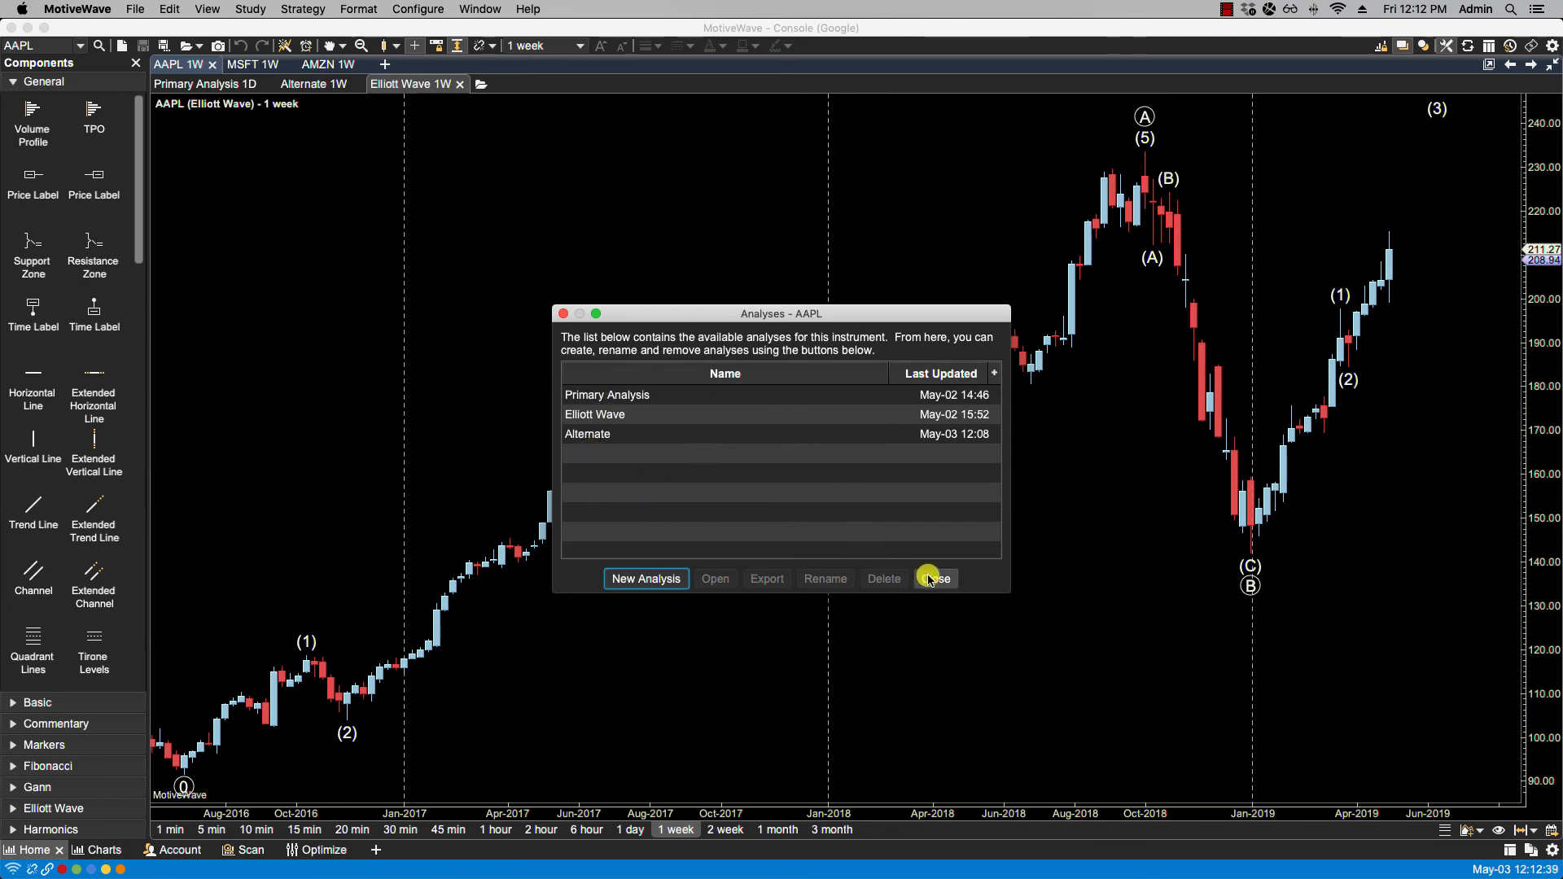
click(933, 578)
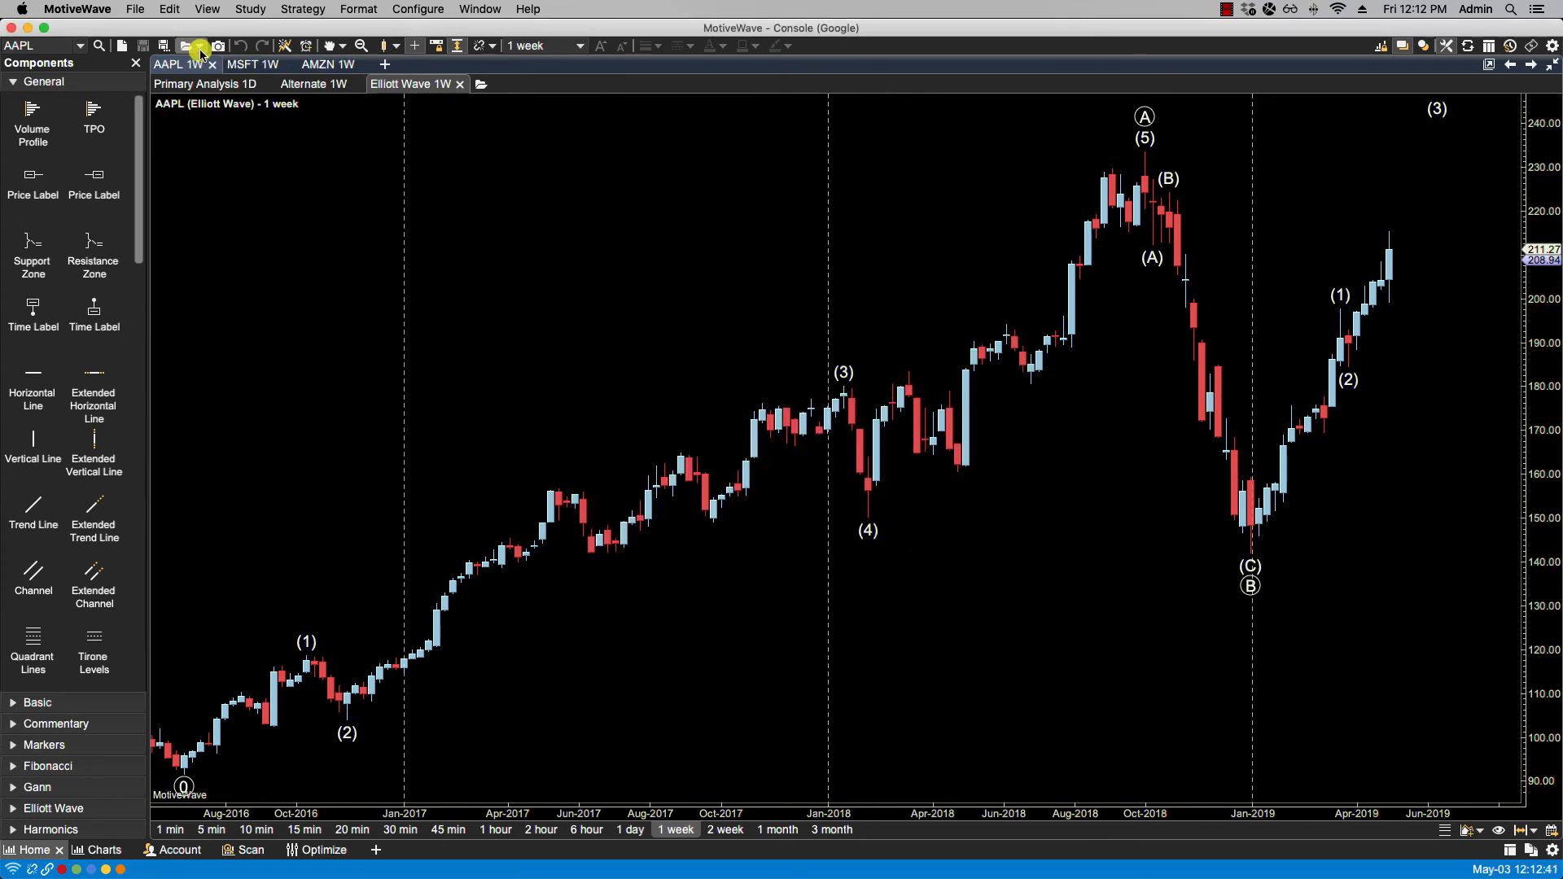
Switch to the MSFT 1W chart and review its analyses, Primary Analysis and Alternate, in Manage Analyses.
click(191, 46)
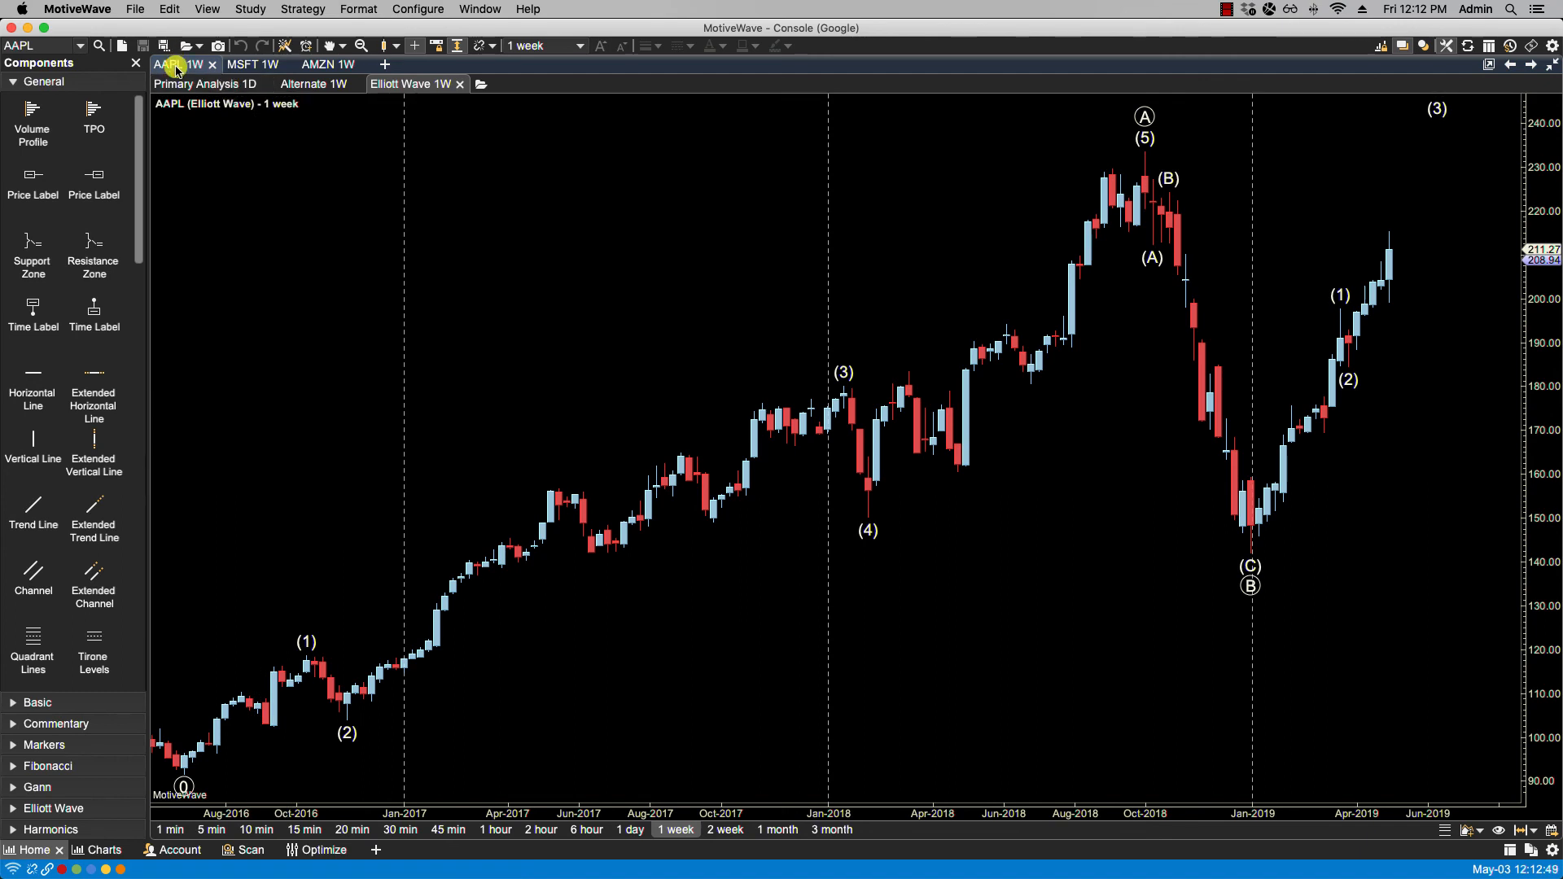
click(252, 64)
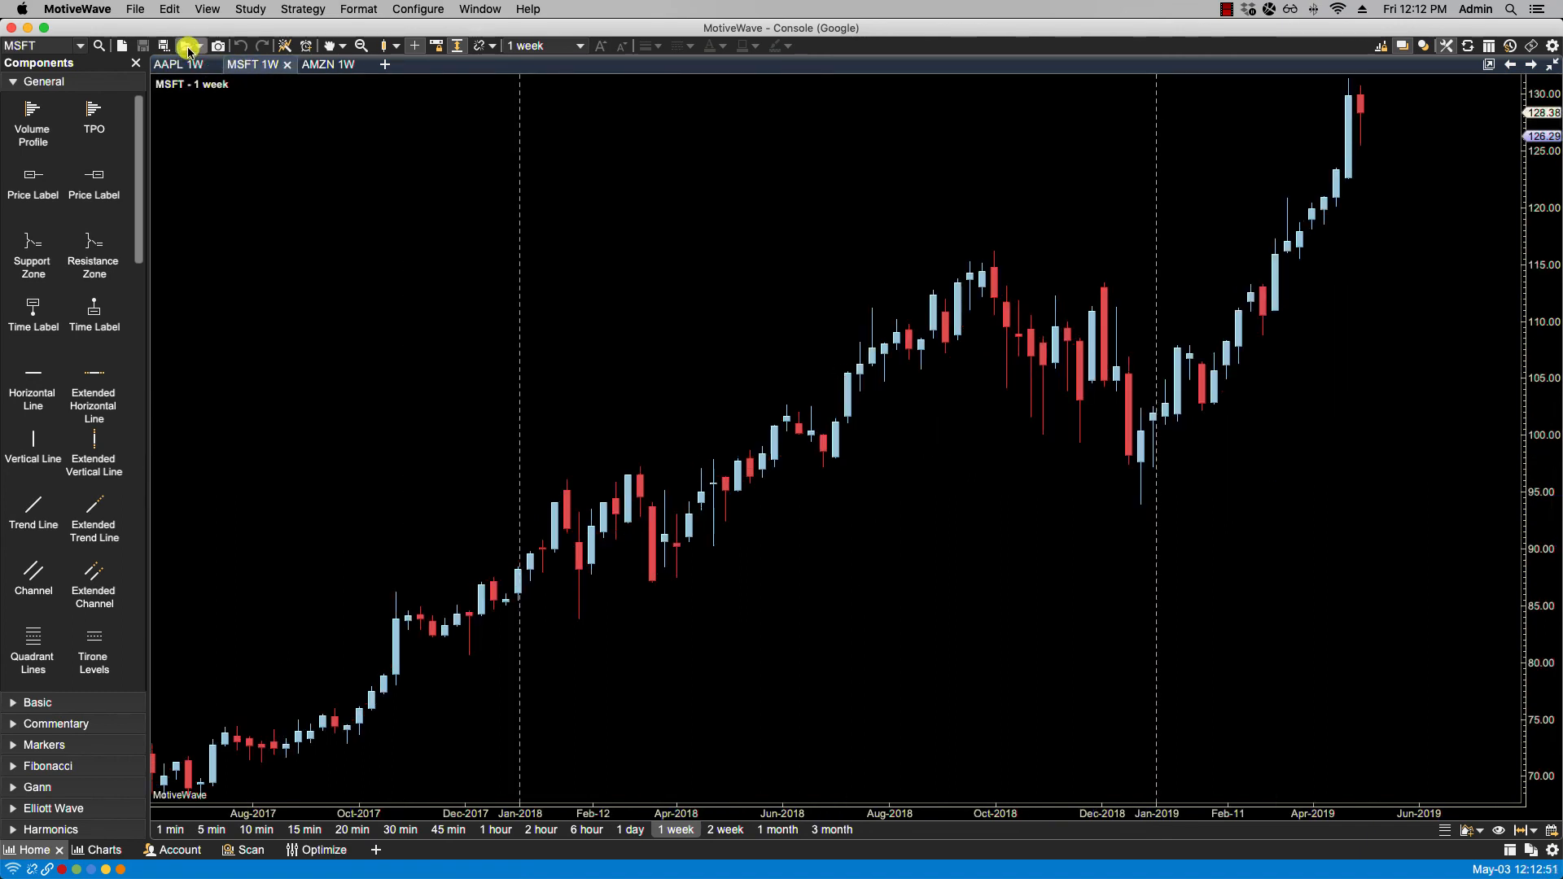
click(189, 45)
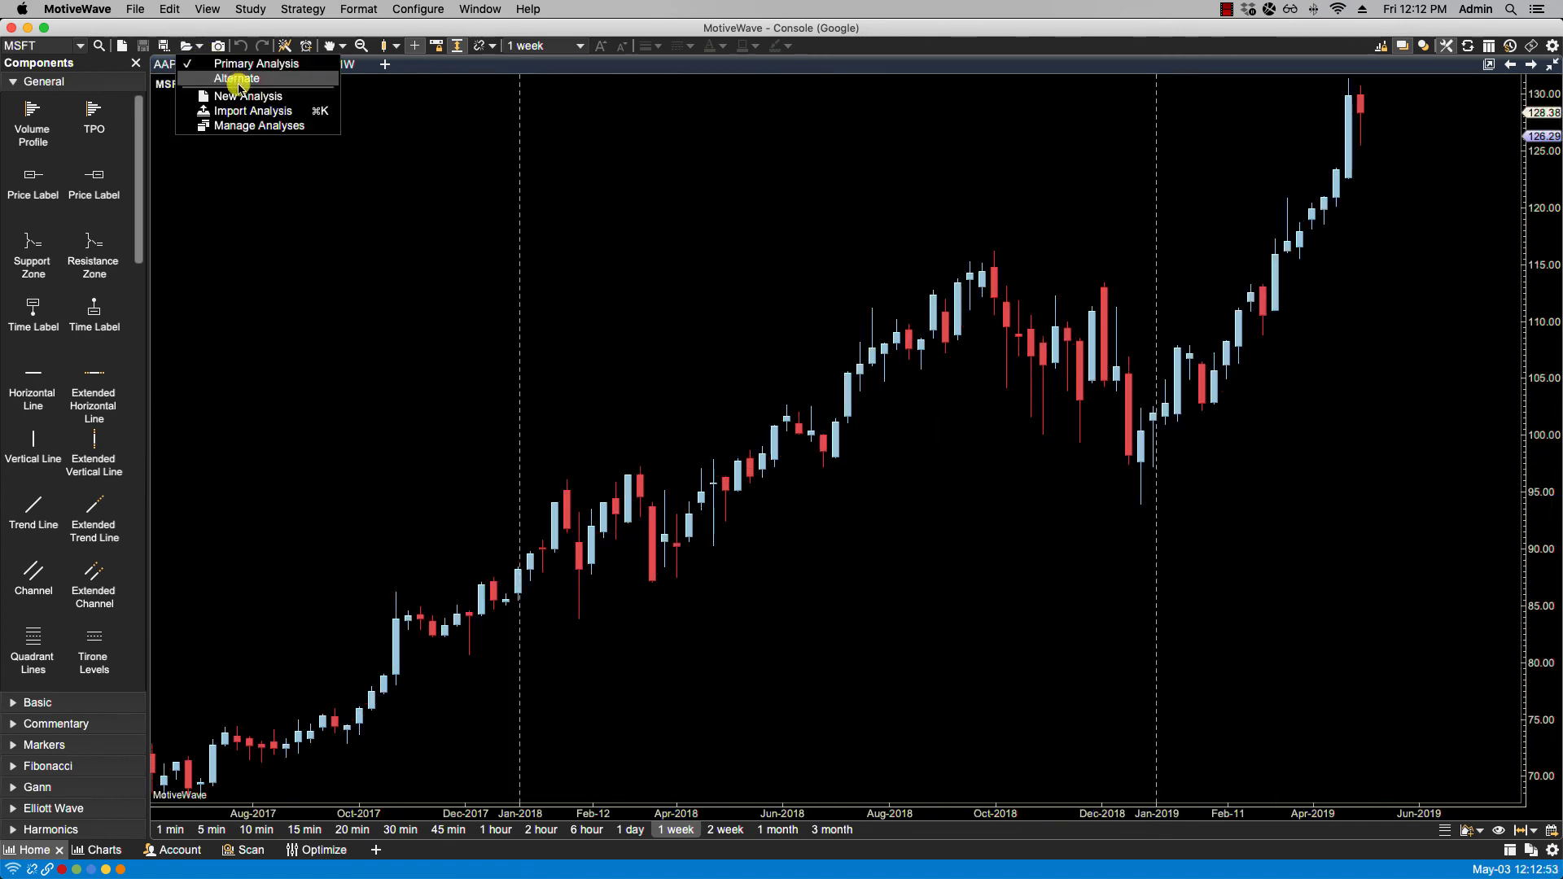
click(258, 125)
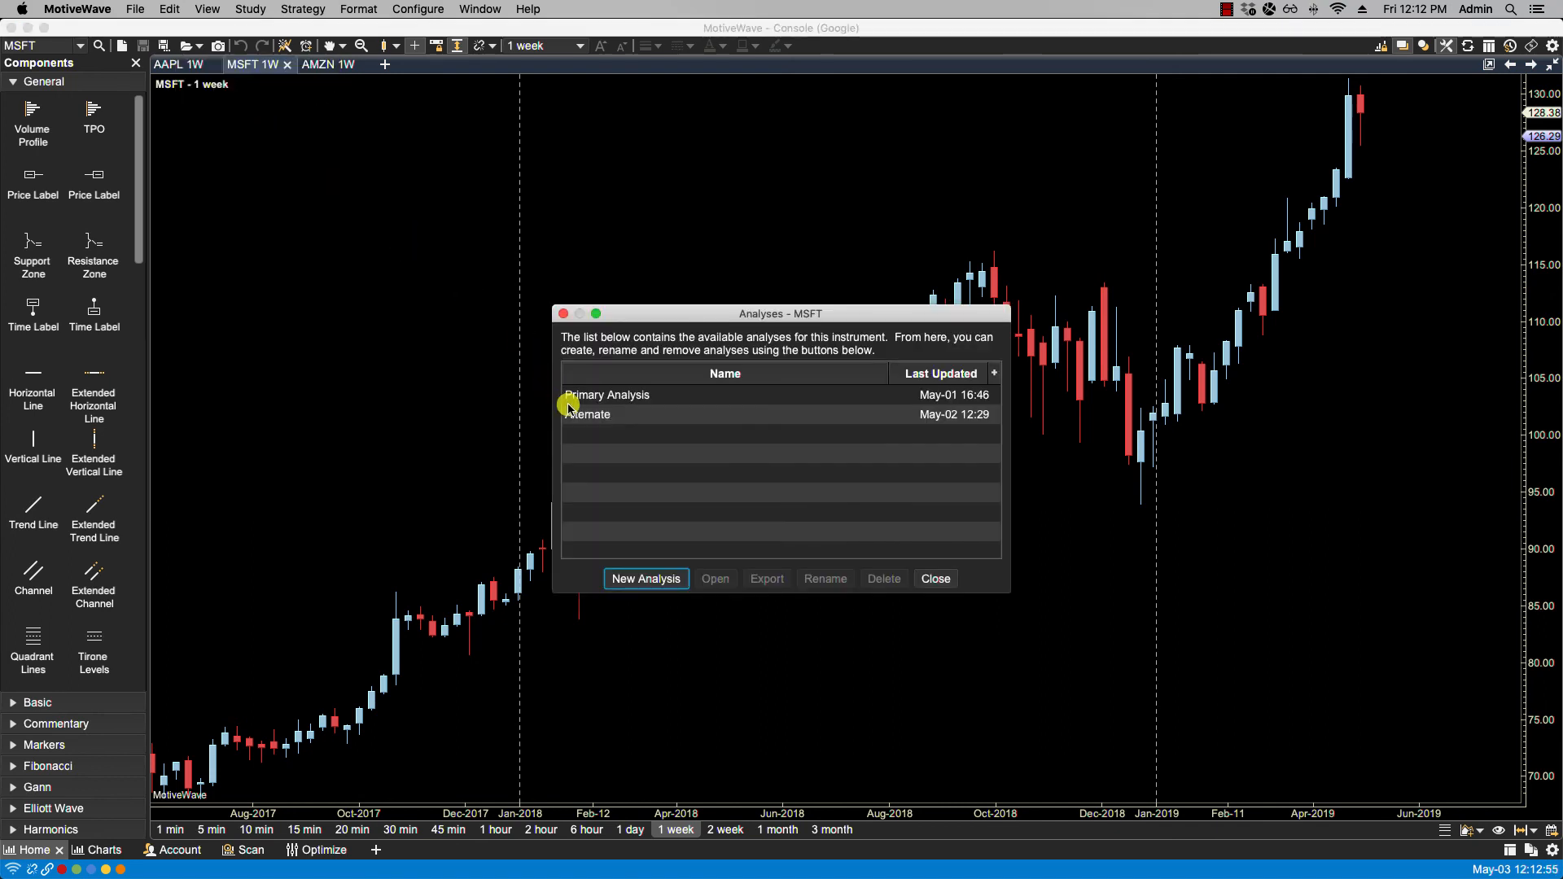
mouse_move(752, 317)
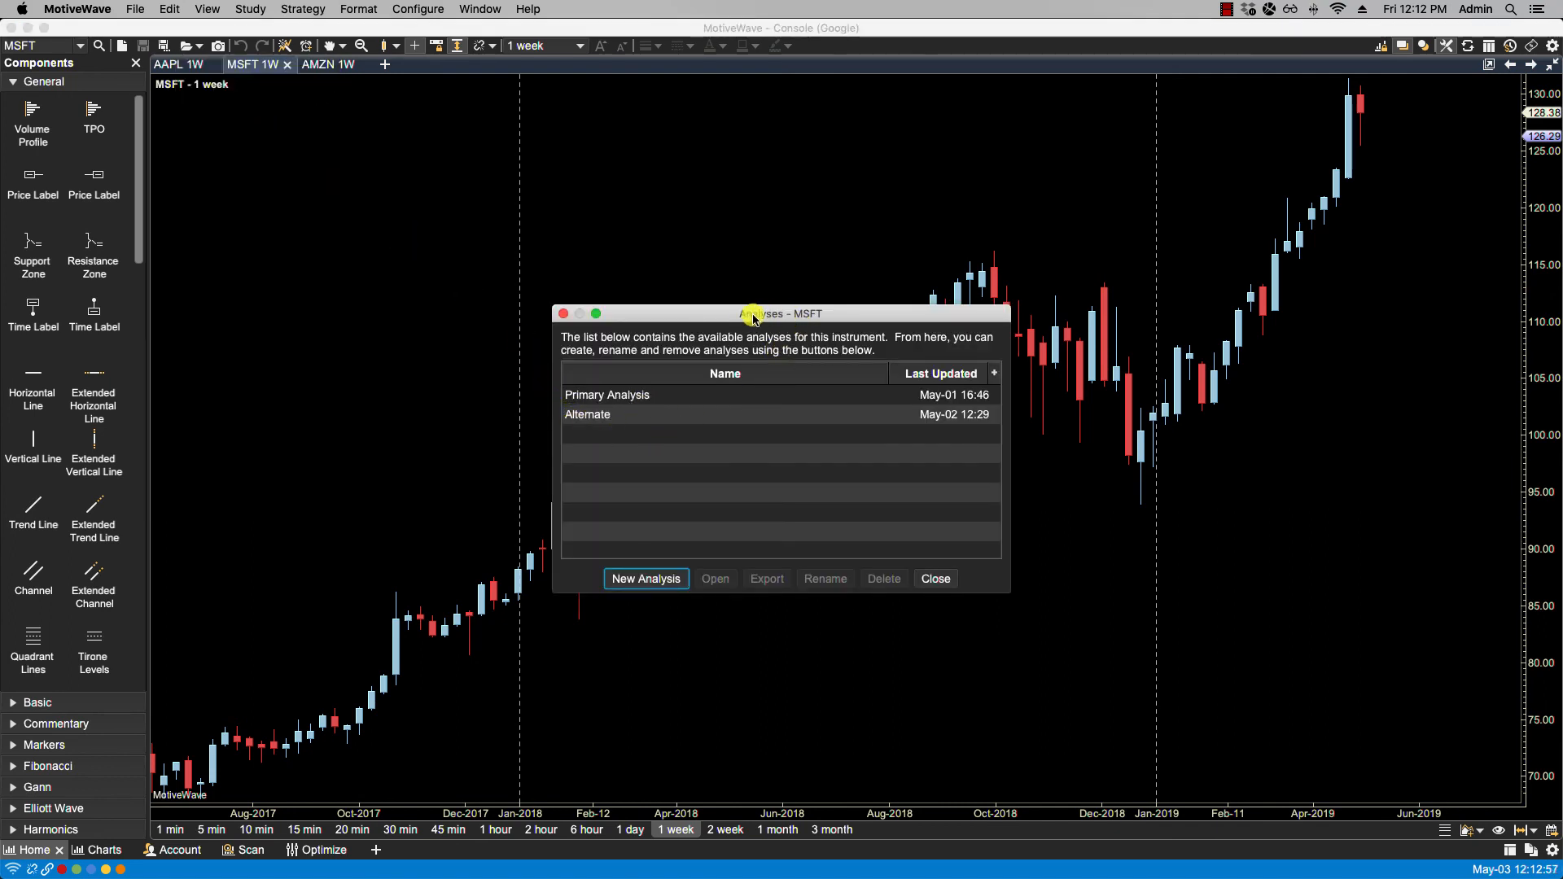
mouse_move(886, 530)
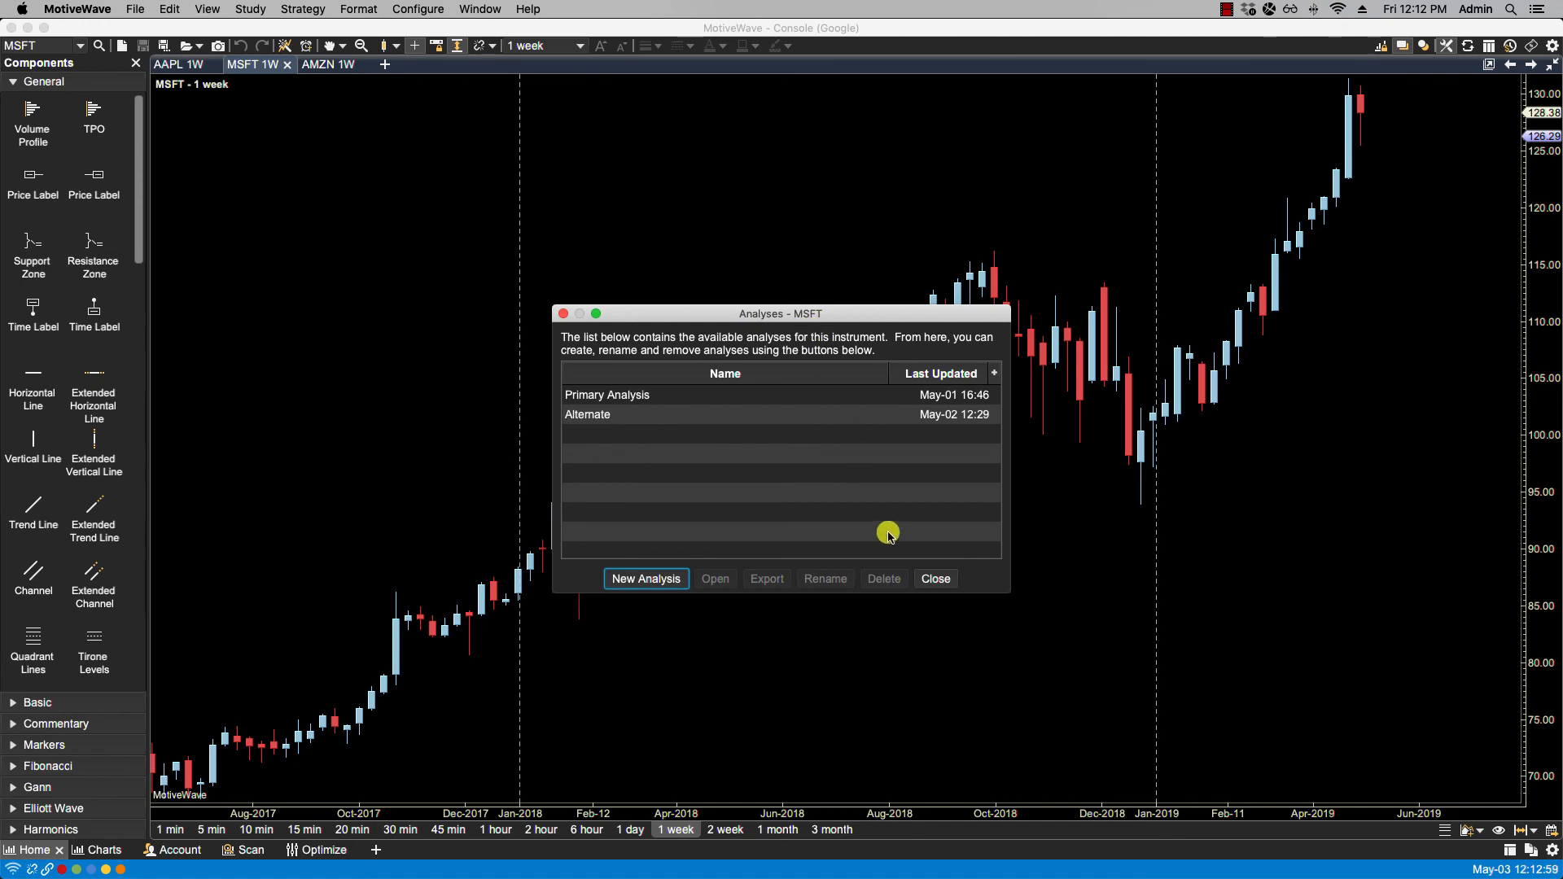
click(933, 578)
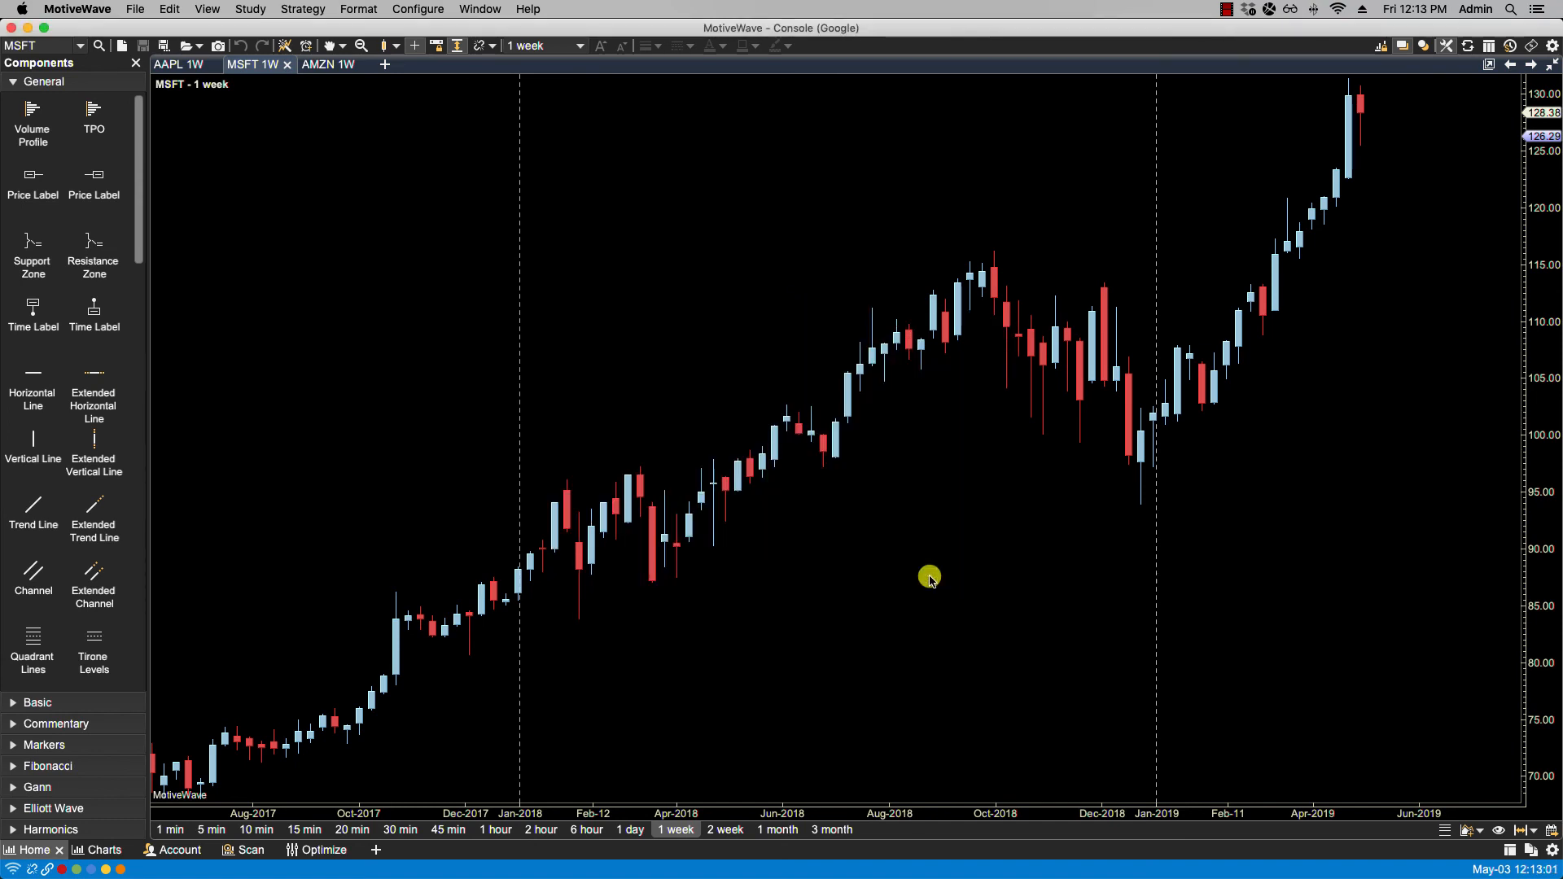